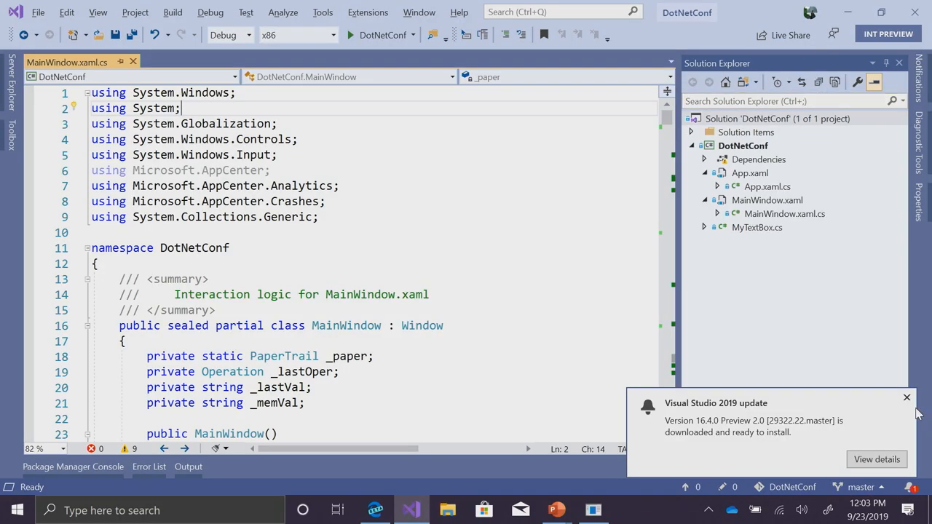
- Run the DotNetConf calculator with Start and move its window aside over the code
left_click(906, 398)
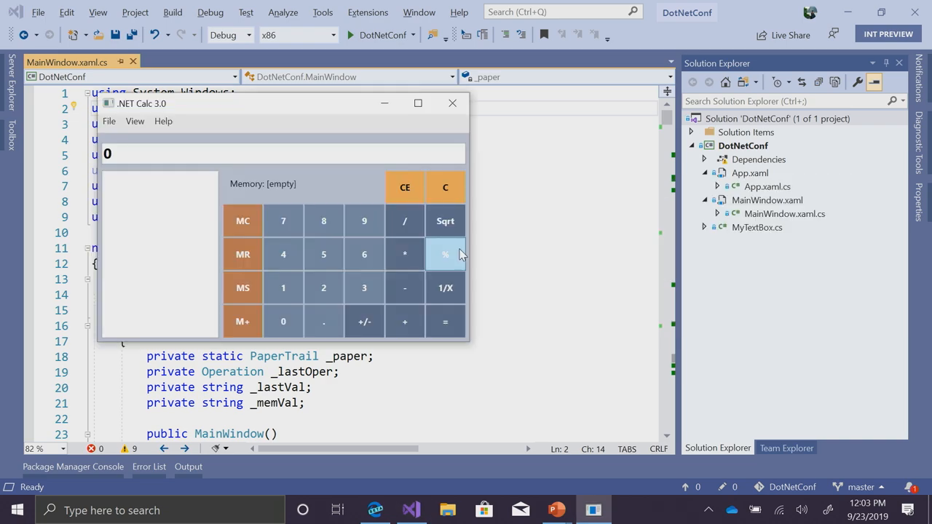
mouse_move(445, 254)
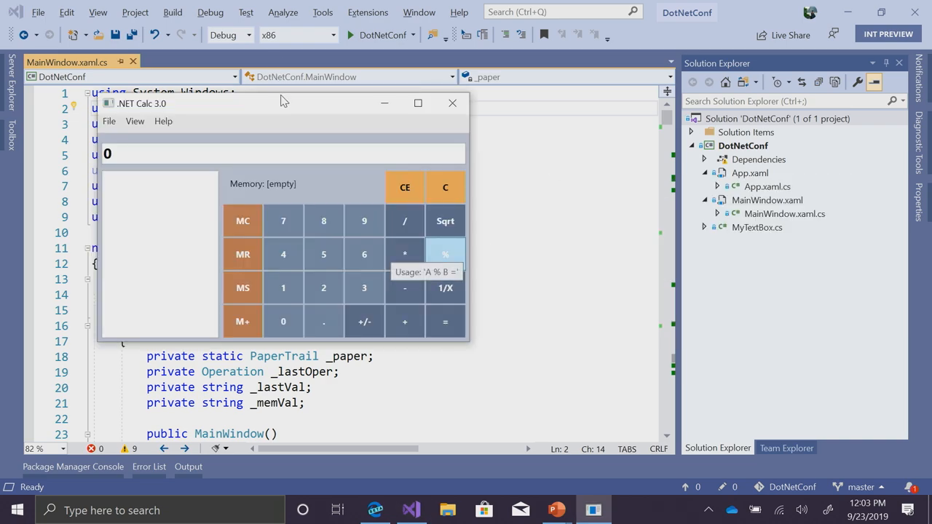
left_click_drag(284, 102, 349, 108)
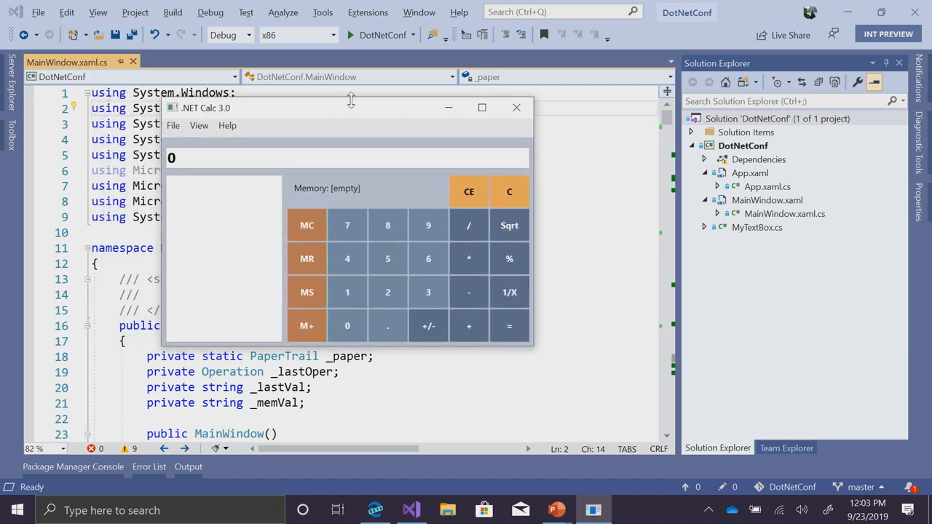
mouse_move(352, 120)
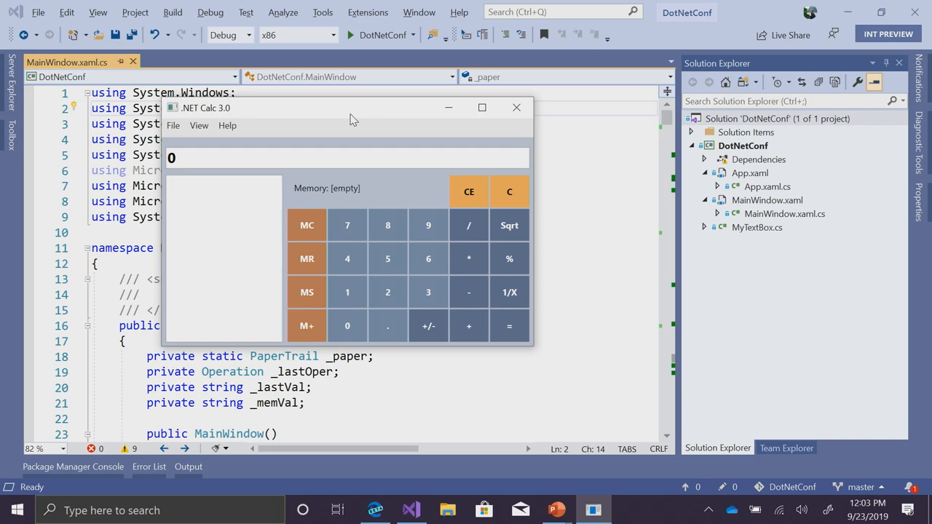
left_click(515, 108)
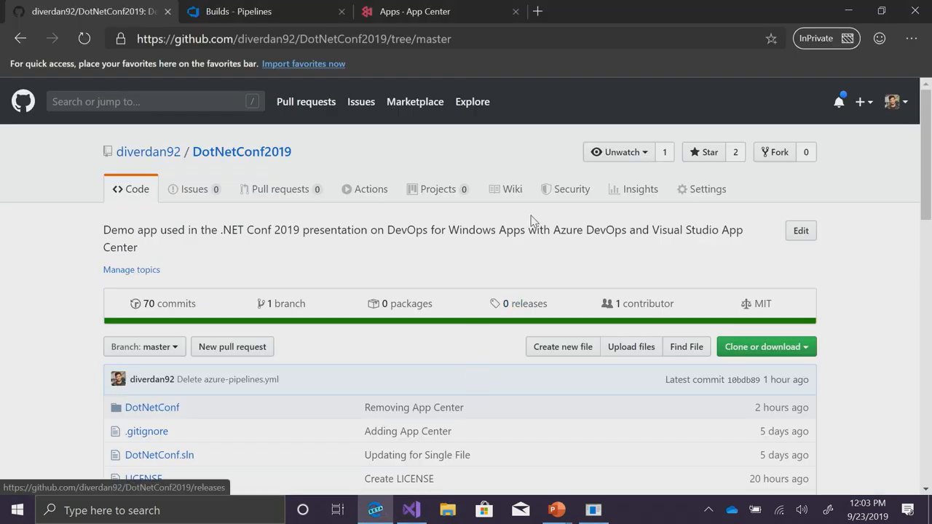
- From the README's CI Status, follow the Azure Pipelines 'set up now' badge to the Builds page
left_click(320, 38)
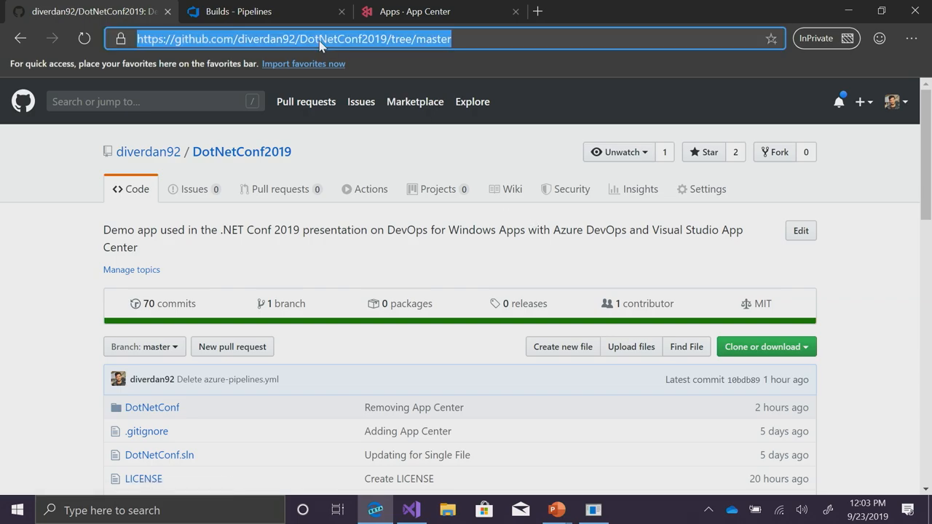
scroll("down", 3)
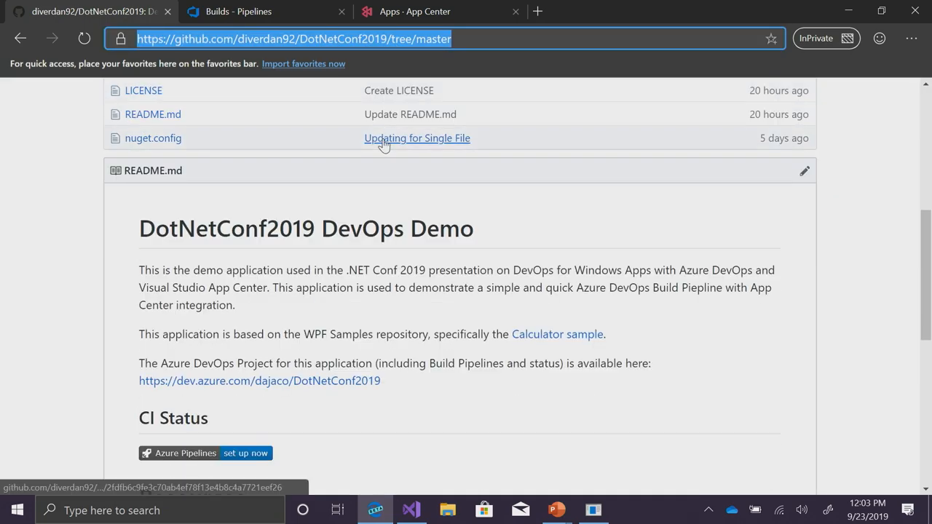
scroll("down", 3)
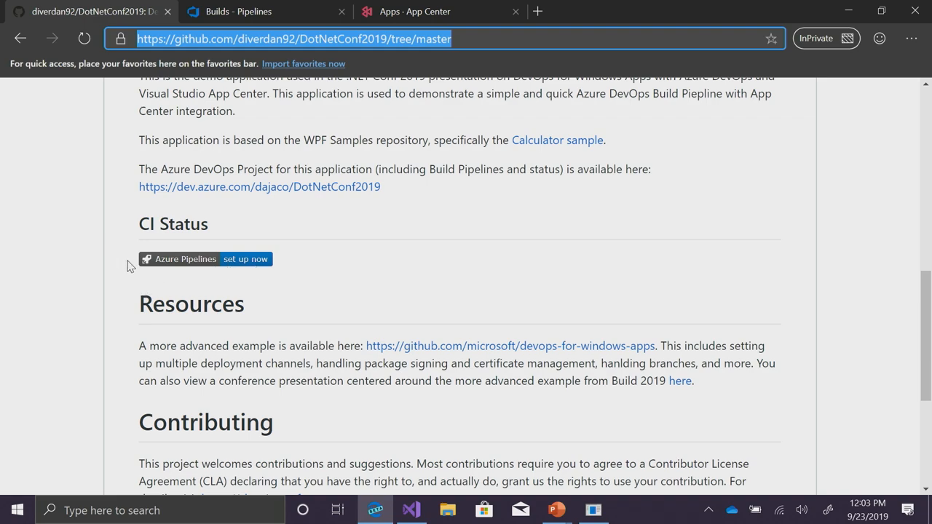
mouse_move(197, 276)
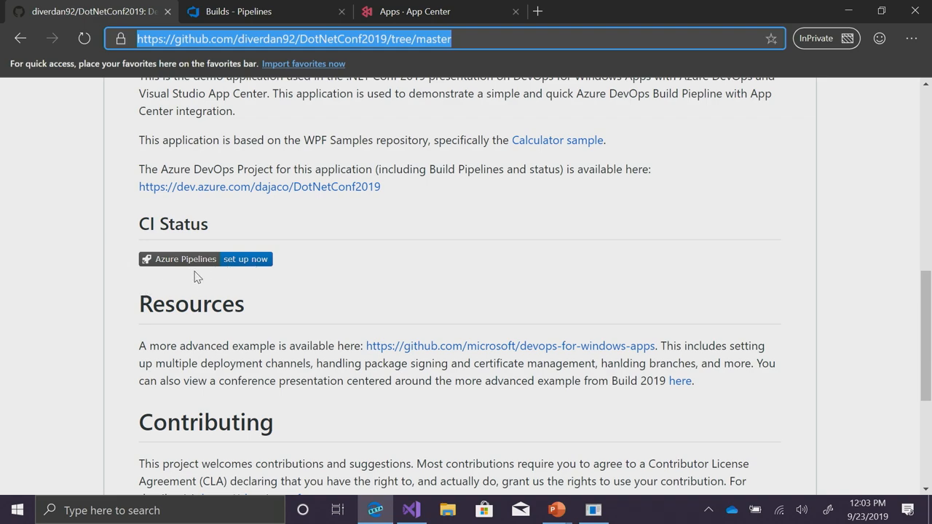
mouse_move(253, 263)
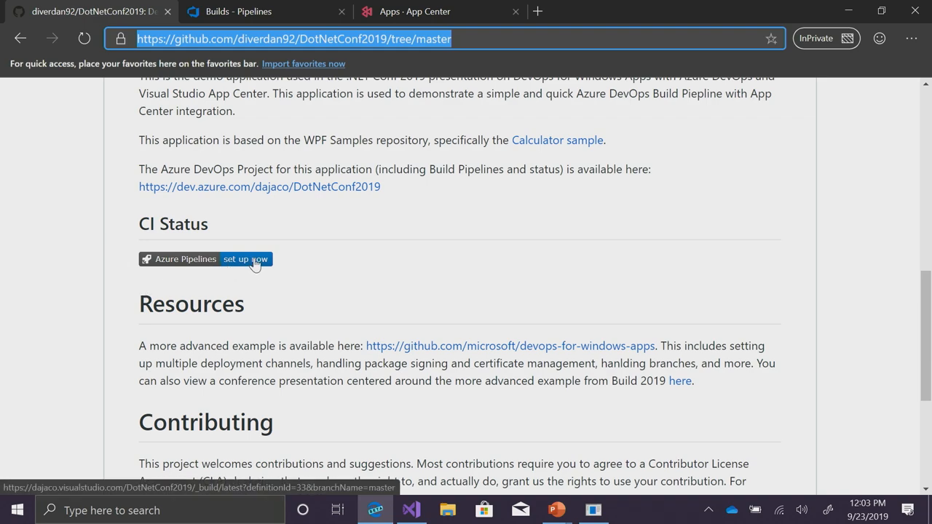
left_click(244, 260)
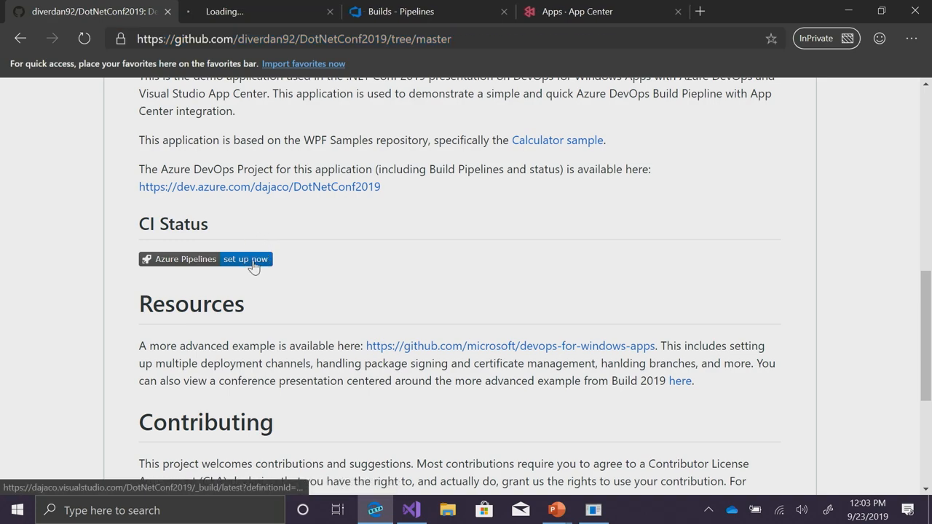
left_click(245, 259)
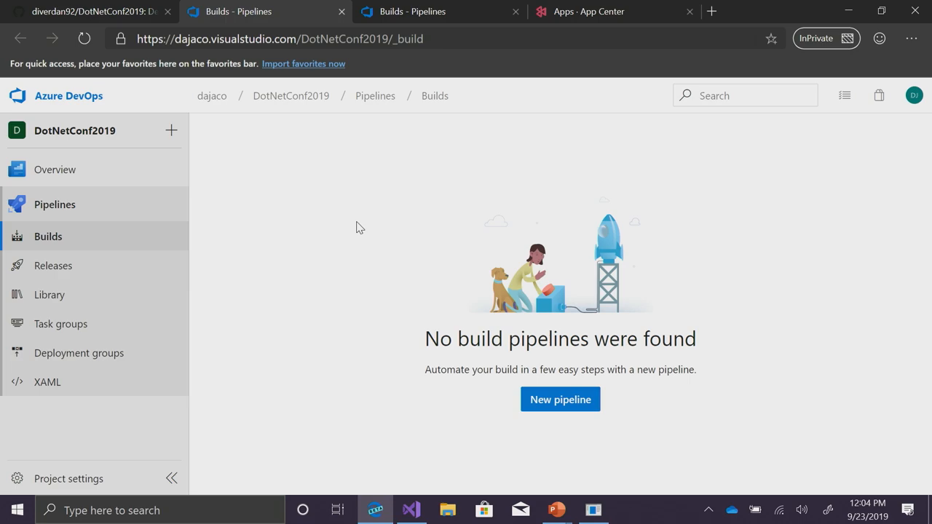
mouse_move(559, 399)
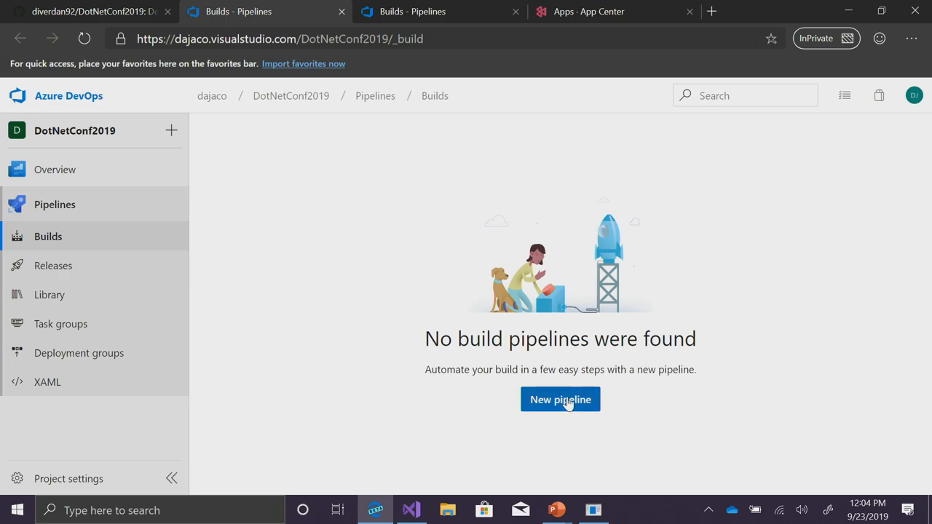
- Start a new pipeline on GitHub for the diverdan92/DotNetConf2019 repository, reaching Configure
left_click(559, 398)
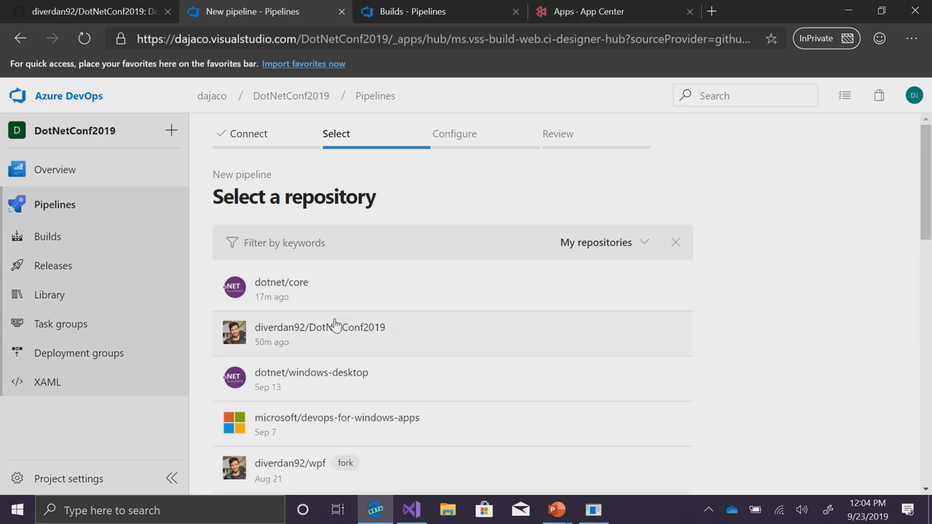
left_click(320, 331)
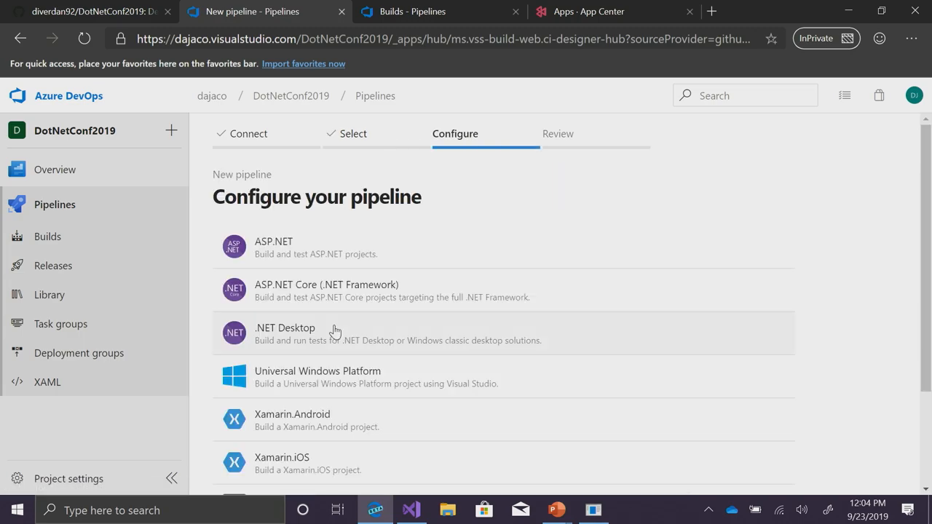
mouse_move(332, 340)
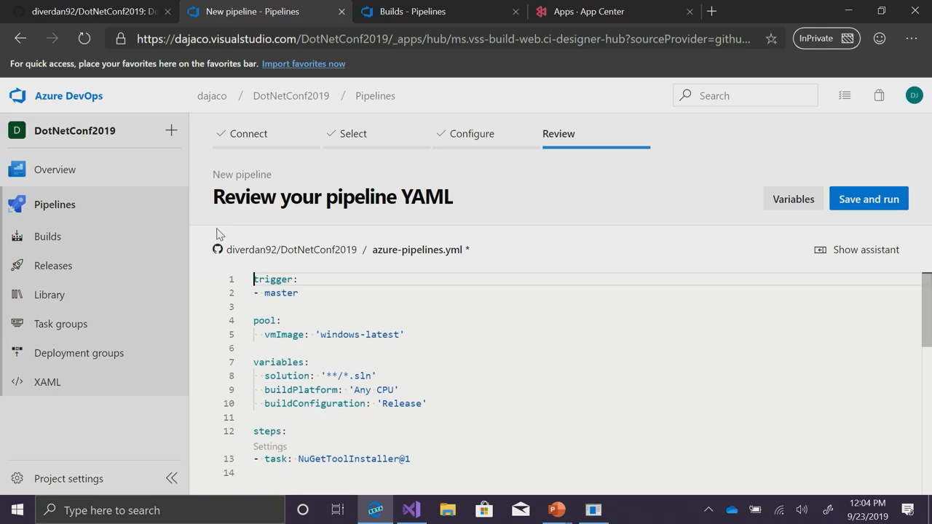
- Replace the solution and buildPlatform variables with DOTNET_SKIP_FIRST_TIME_EXPERIENCE: true in the YAML
left_click(300, 292)
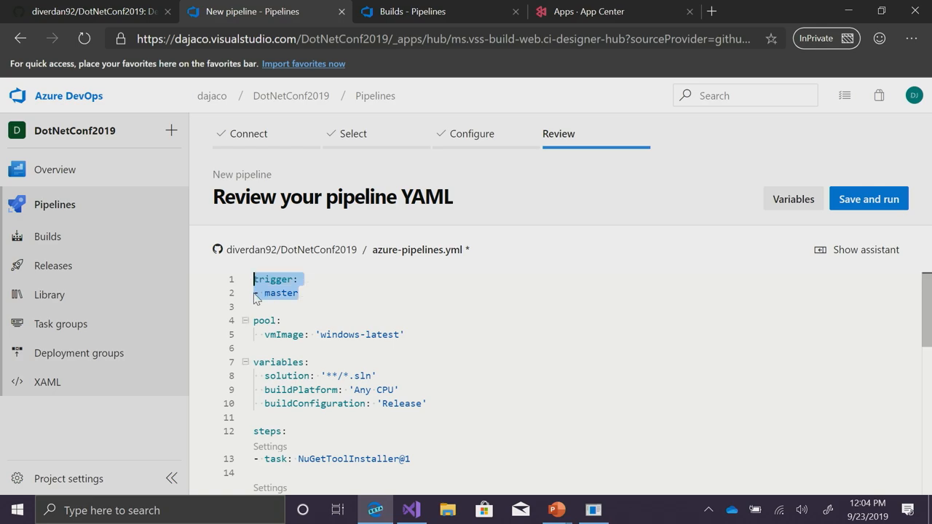
mouse_move(396, 309)
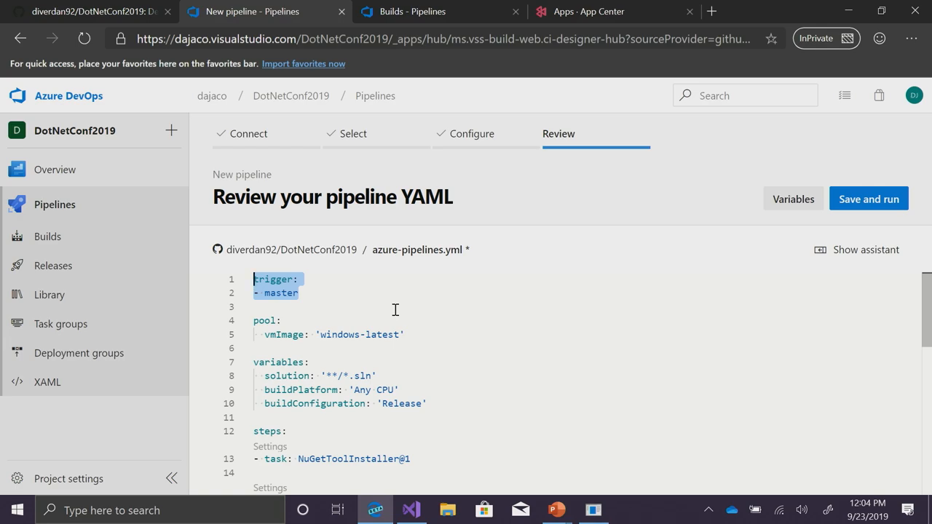
left_click(445, 348)
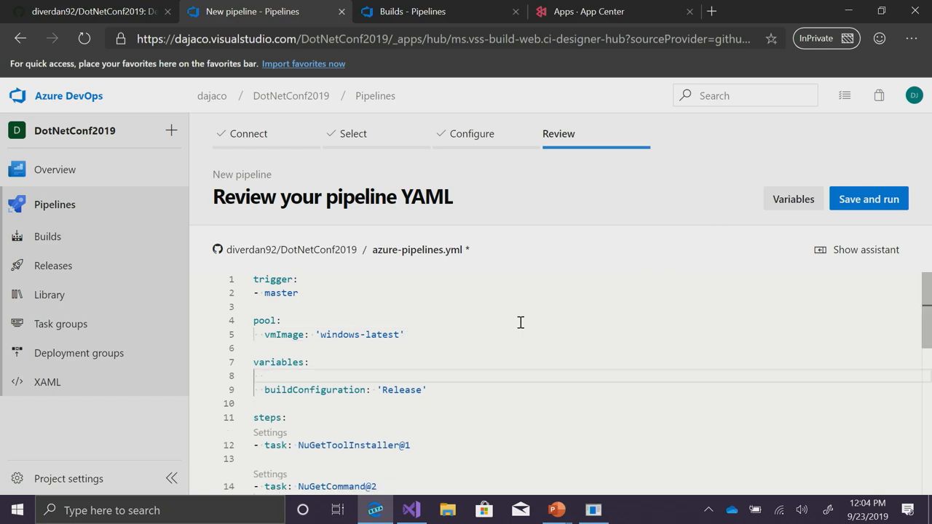
mouse_move(409, 379)
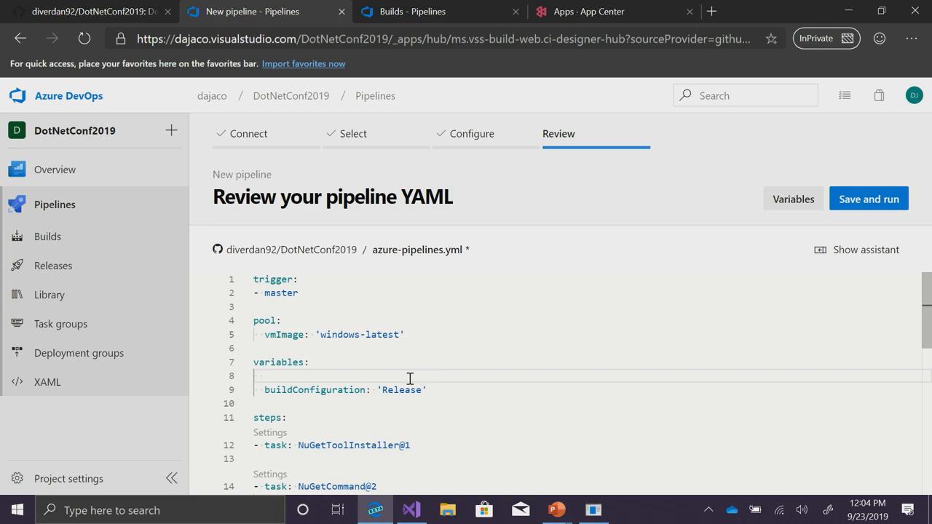
mouse_move(401, 374)
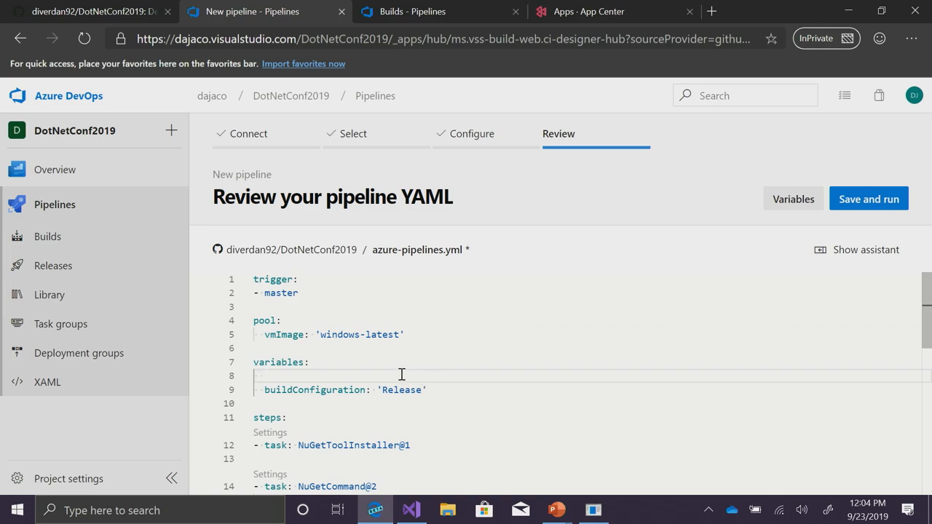
type("DOTNET_SKIP_FIRST_")
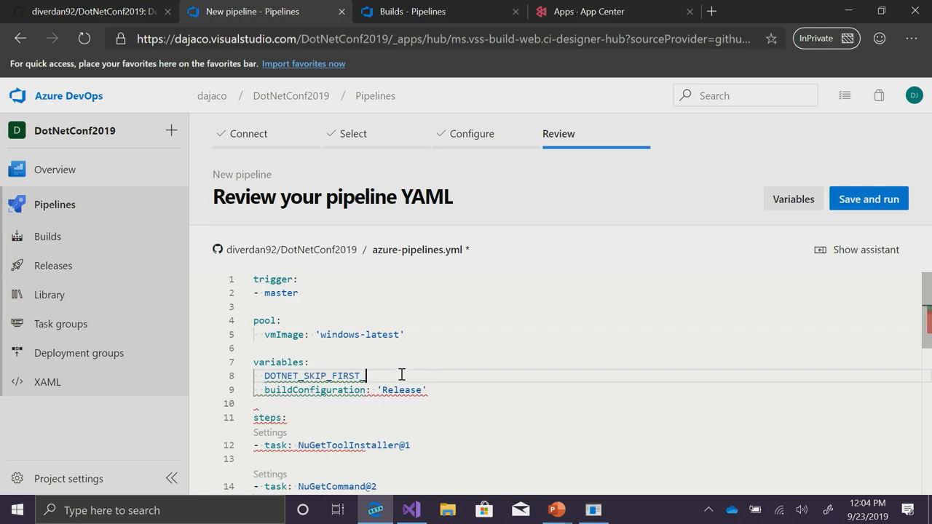
type("TIME_EXPERIENCE: t")
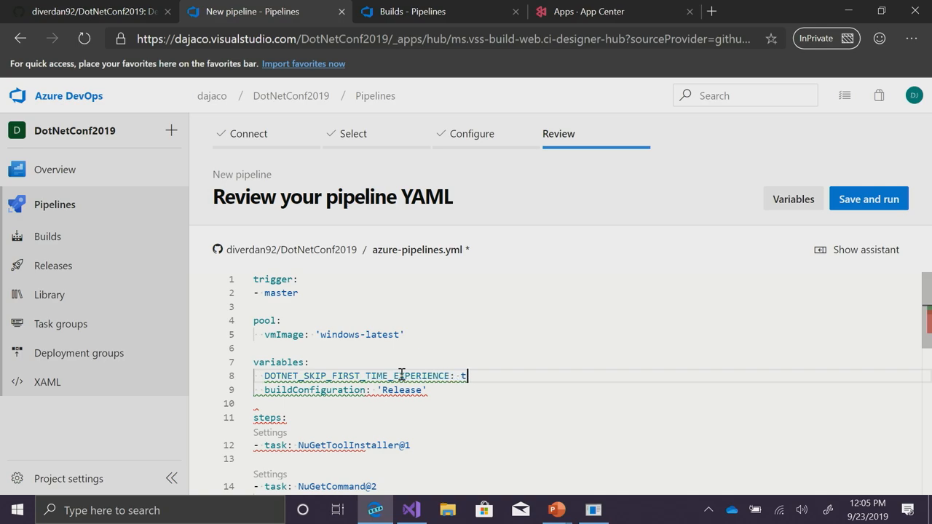
type("rue")
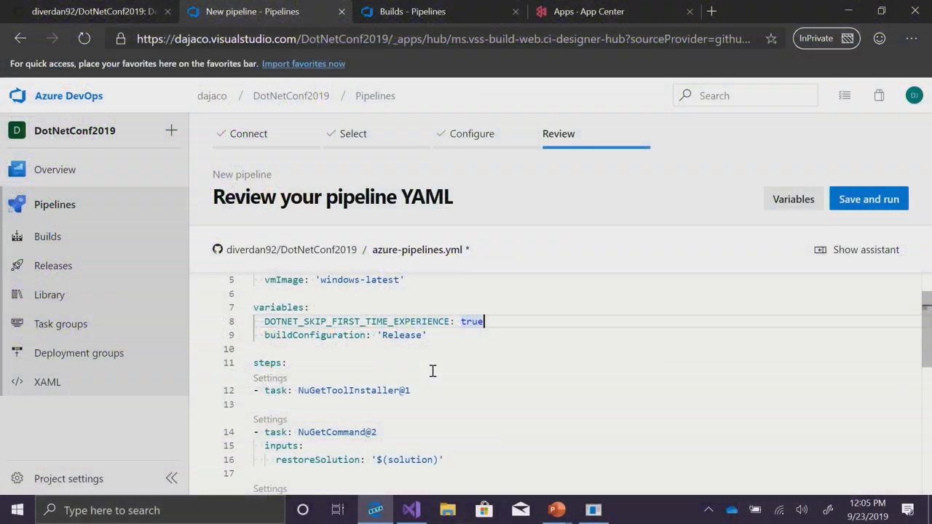
- Delete the default NuGet, build and test tasks so the steps: list is empty
scroll("down", 3)
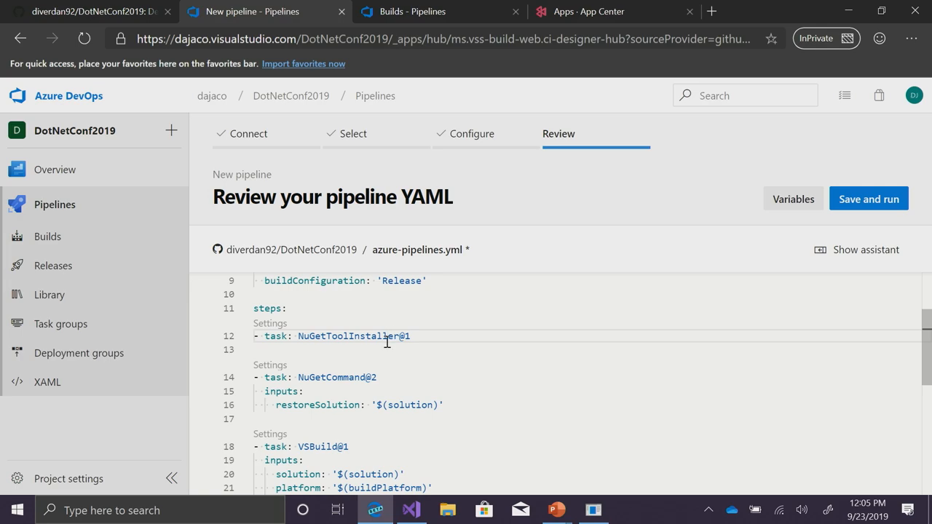
scroll("down", 3)
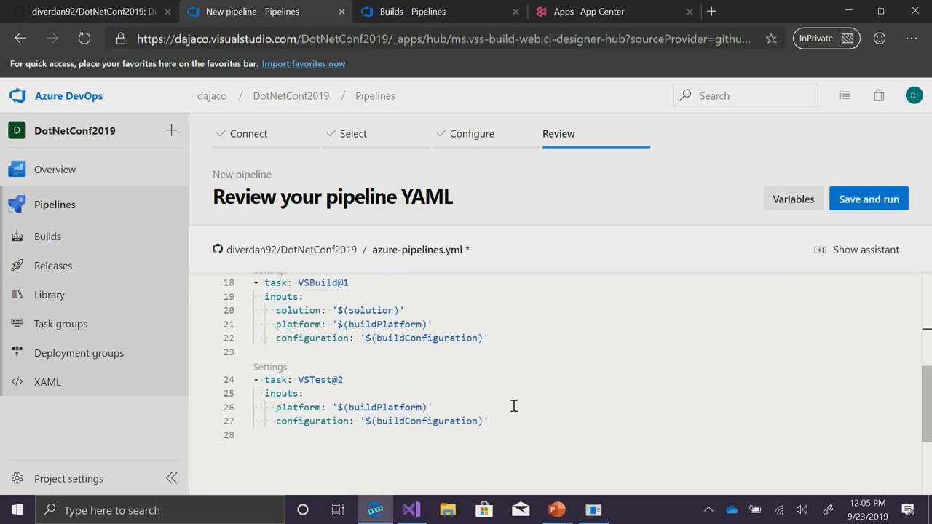
scroll("up", 3)
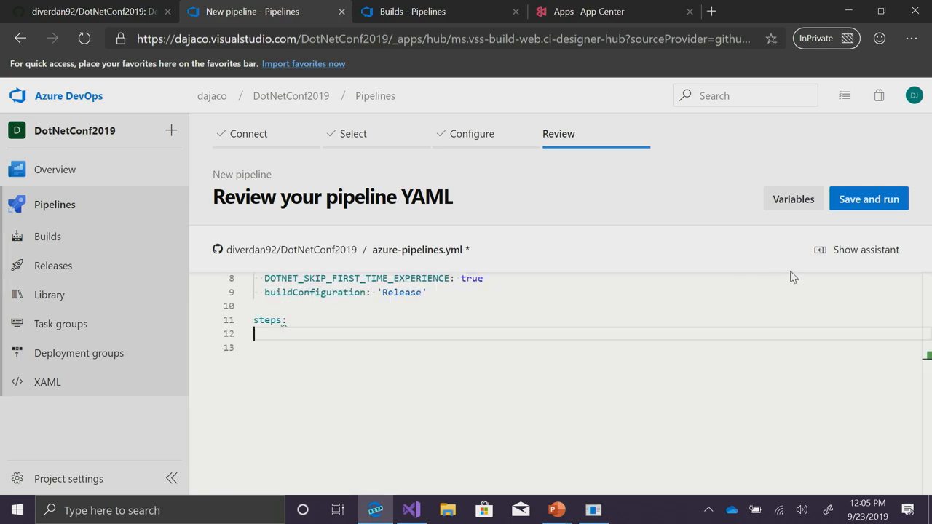
- Find the Use .NET Core task in the assistant by searching 'use .net core'
left_click(865, 249)
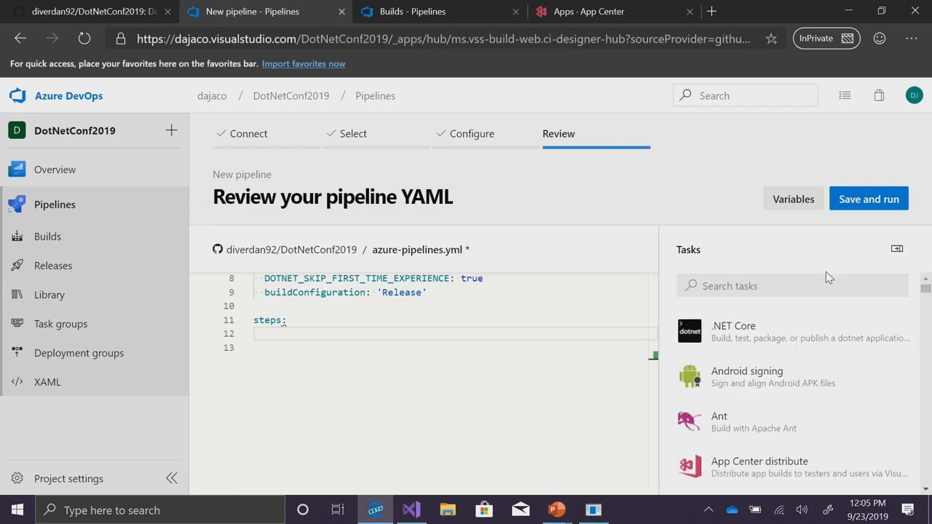
left_click(792, 286)
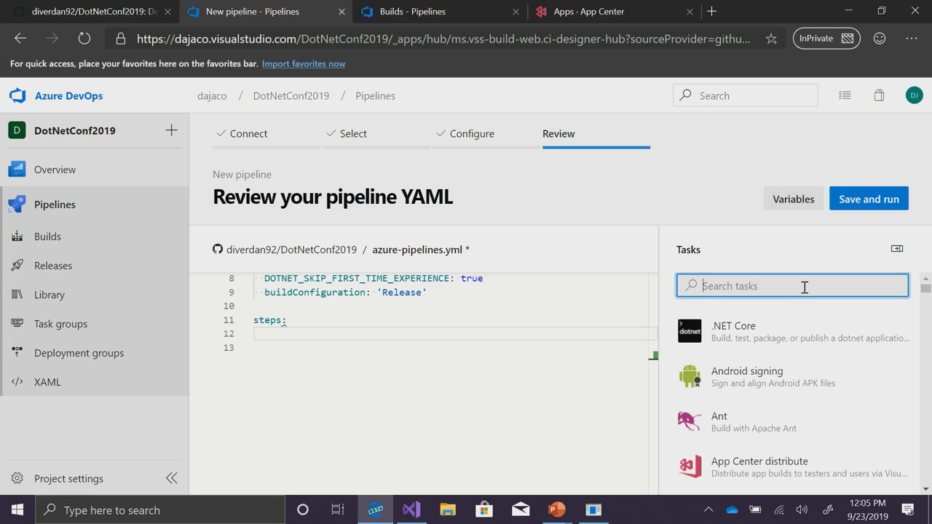
type("use .net")
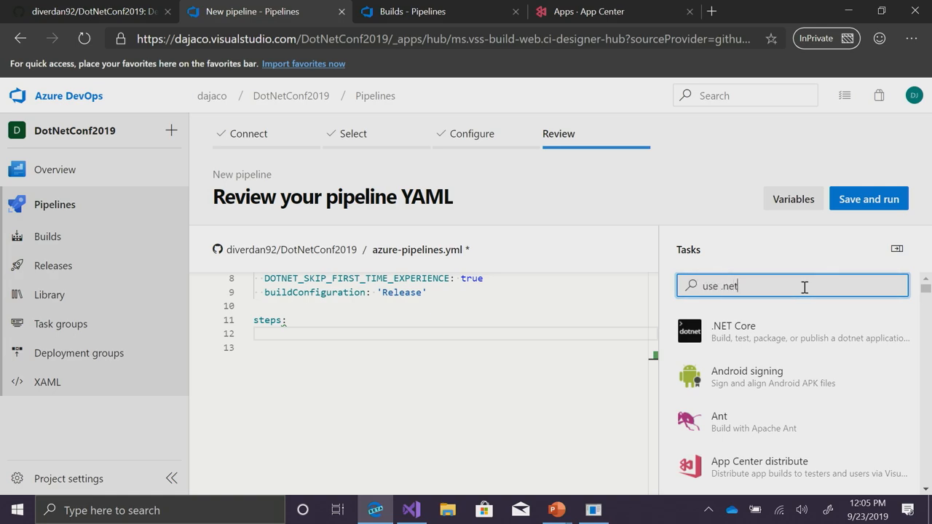
type("core")
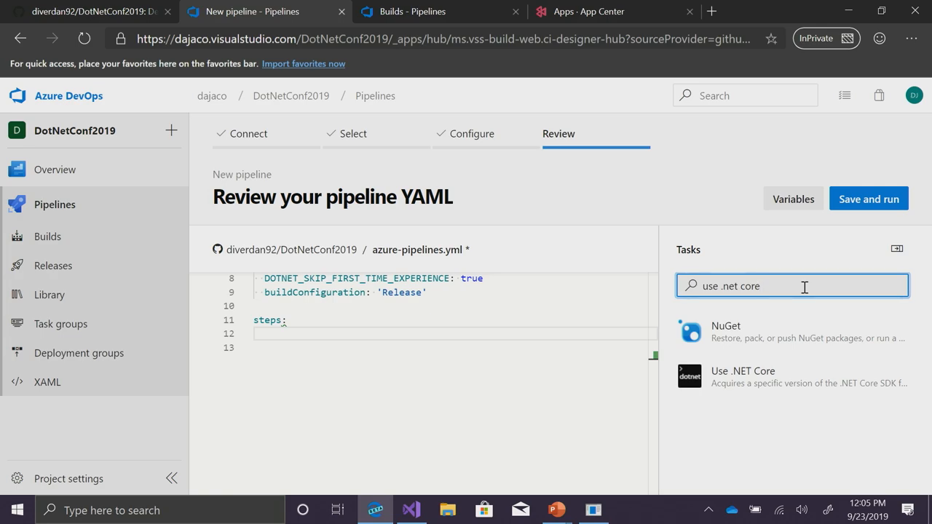
left_click(743, 376)
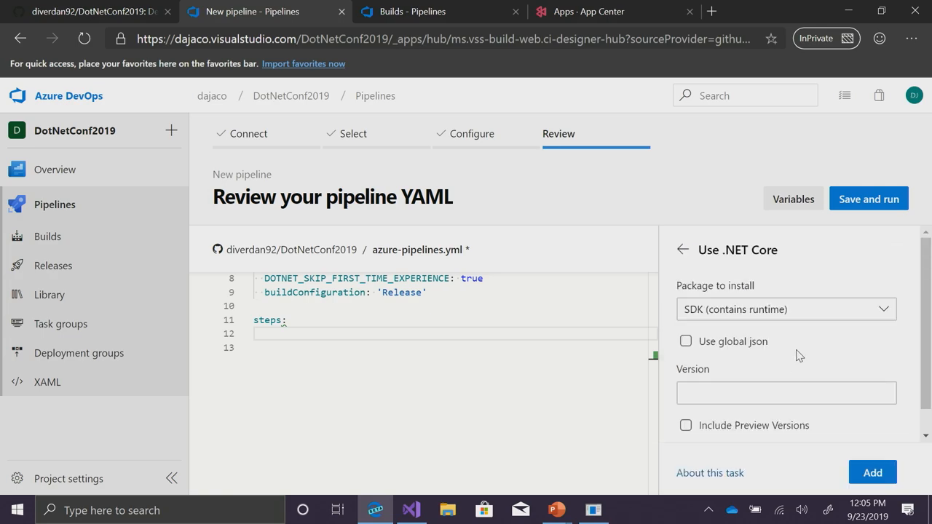
mouse_move(792, 370)
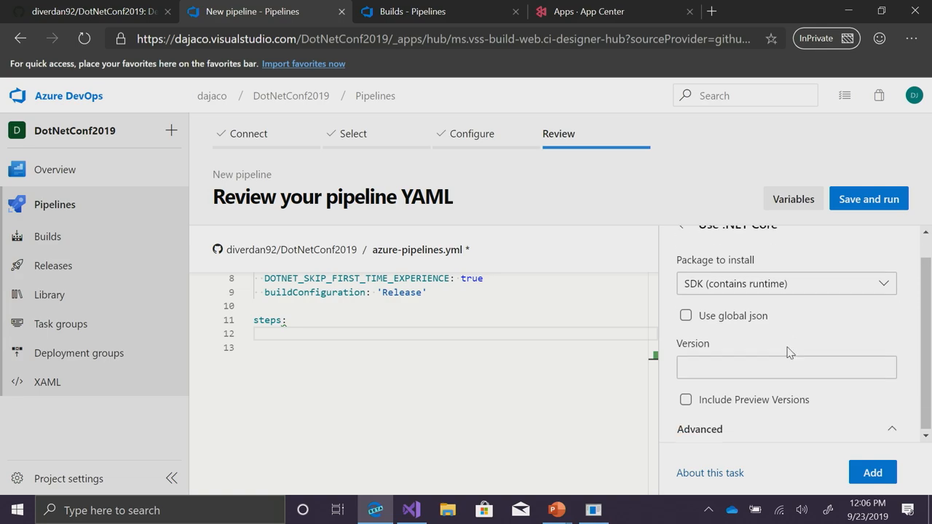
- Add a UseDotNet@2 step with SDK version 3.0.x, preview versions excluded
type("3.0")
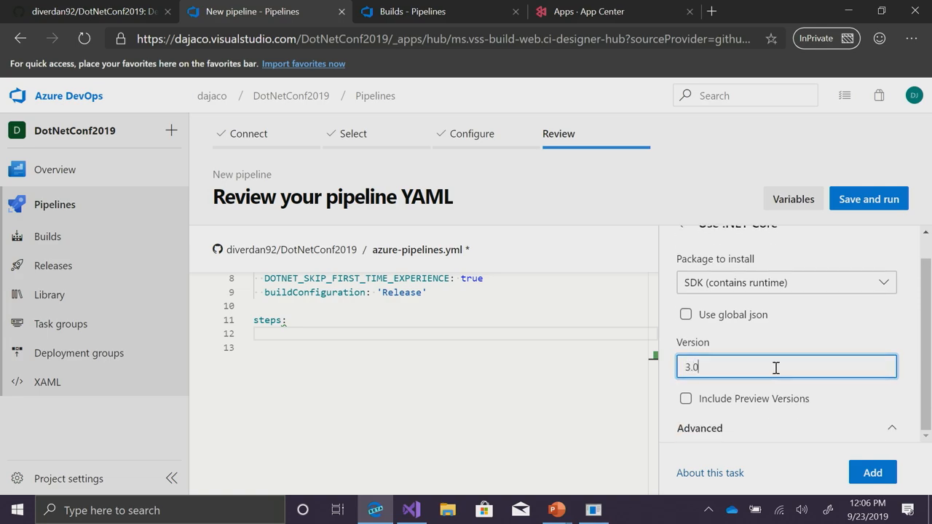
type(".x")
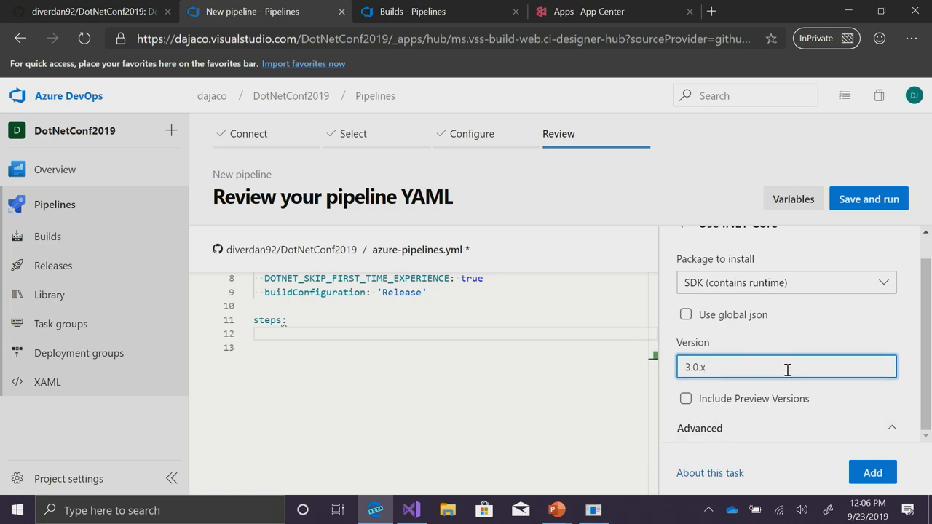
left_click(685, 399)
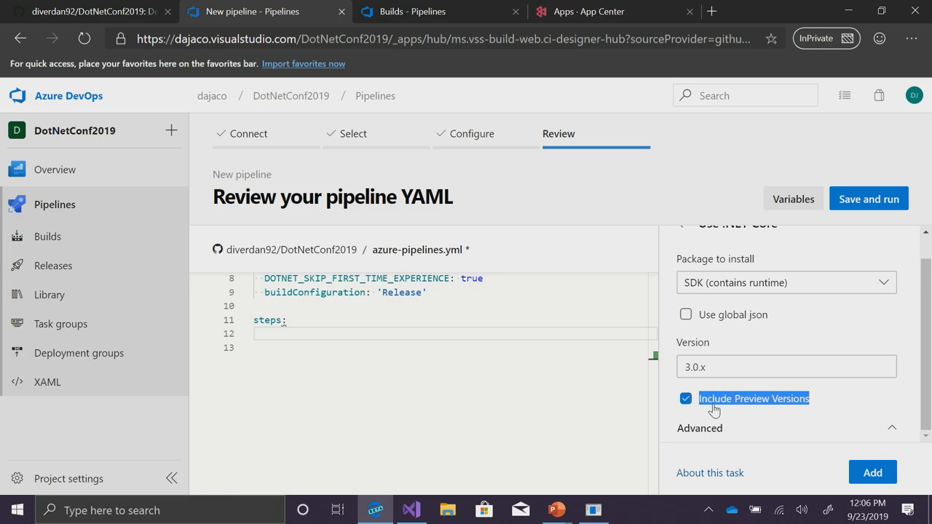
mouse_move(769, 407)
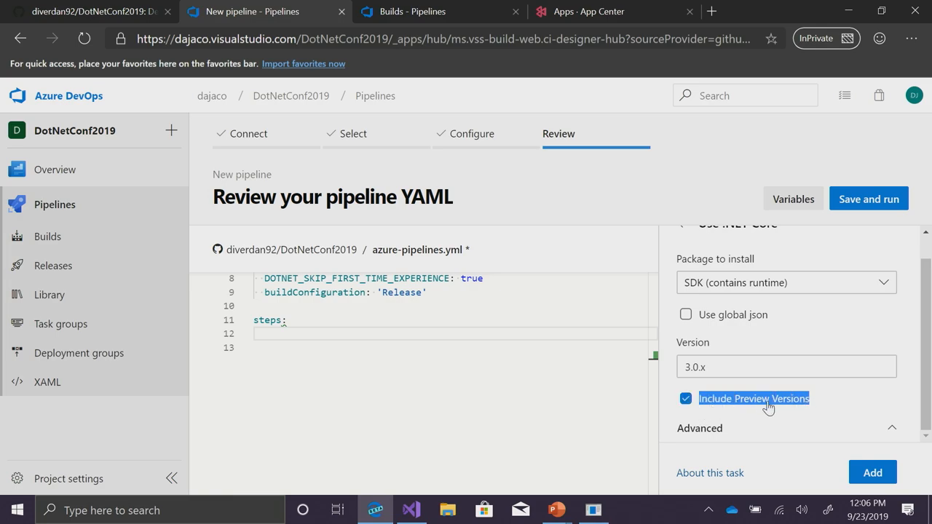
left_click(684, 399)
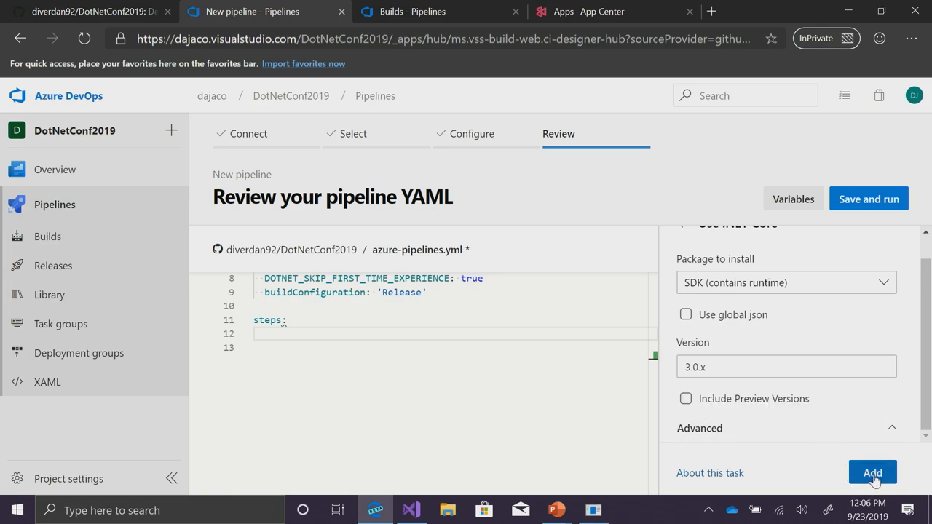
left_click(872, 472)
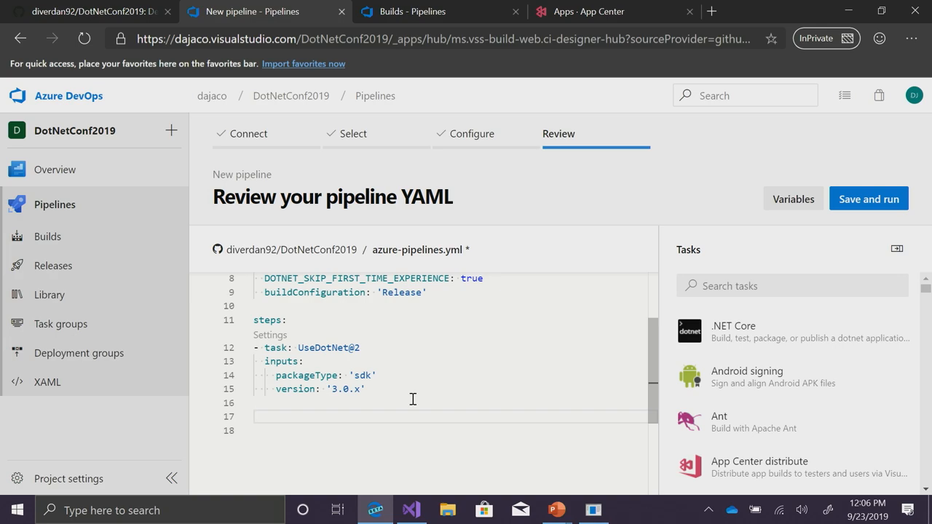
- Add a .NET Core DotNetCoreCLI@2 step with its command set to publish
left_click(732, 331)
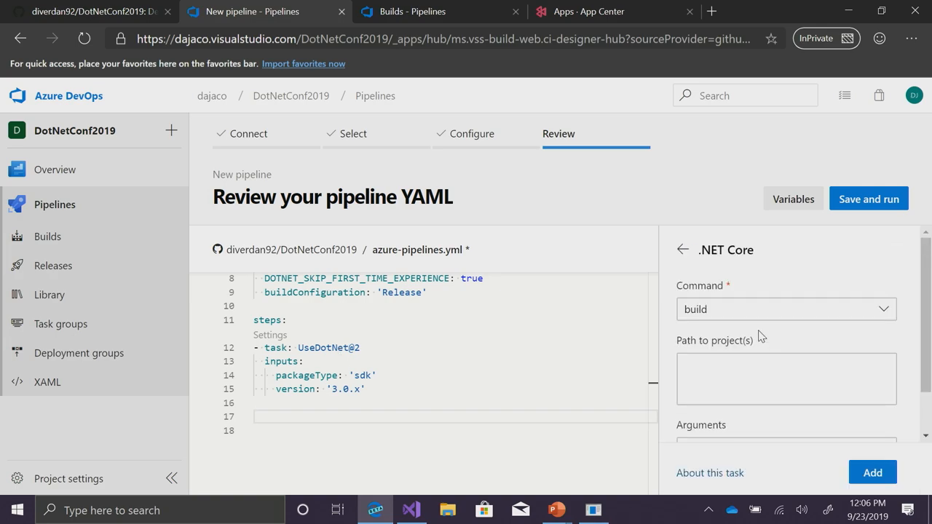
left_click(785, 309)
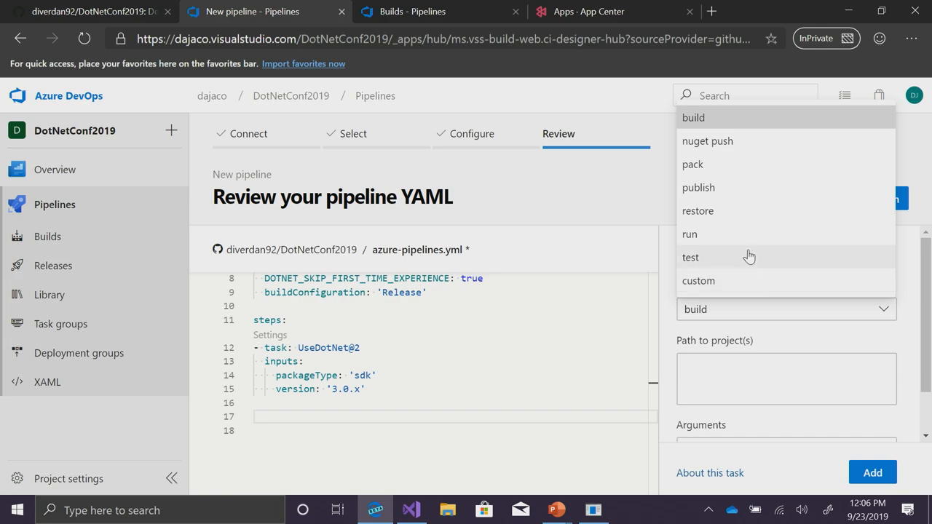
left_click(699, 186)
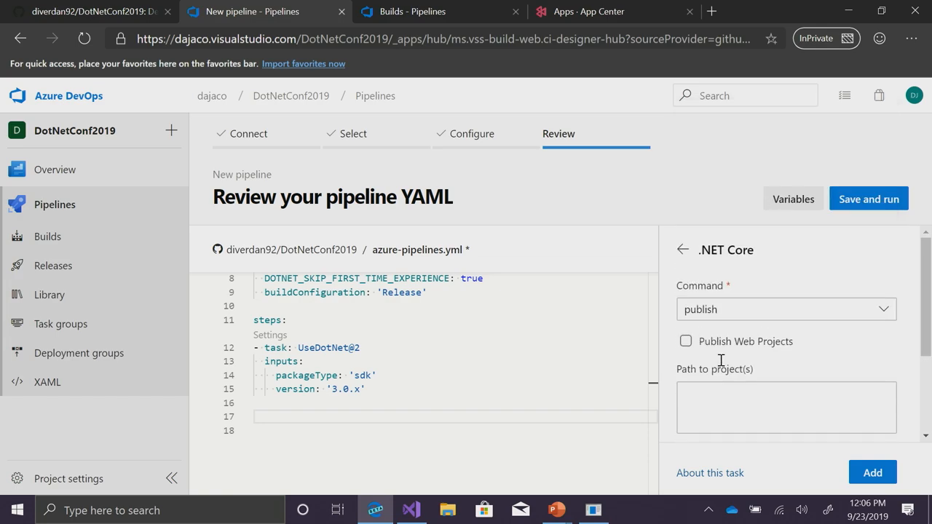
scroll("down", 3)
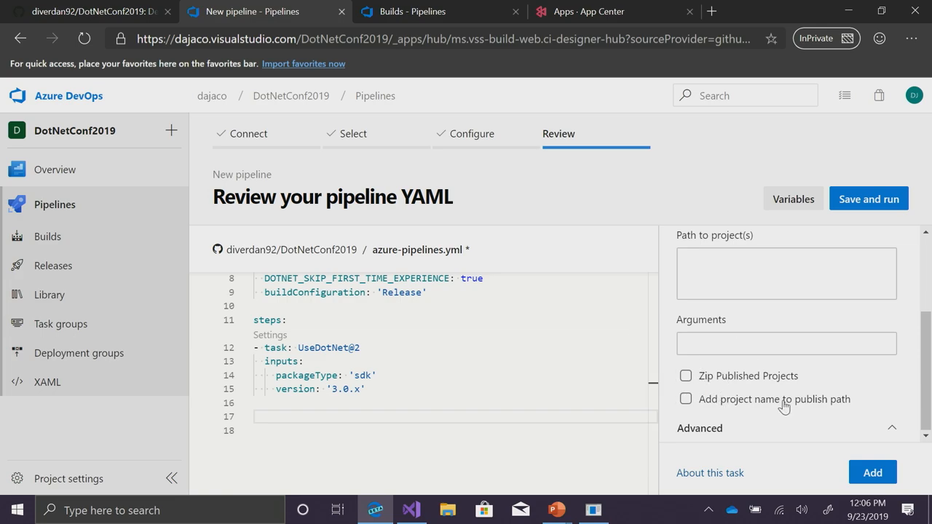
left_click(872, 472)
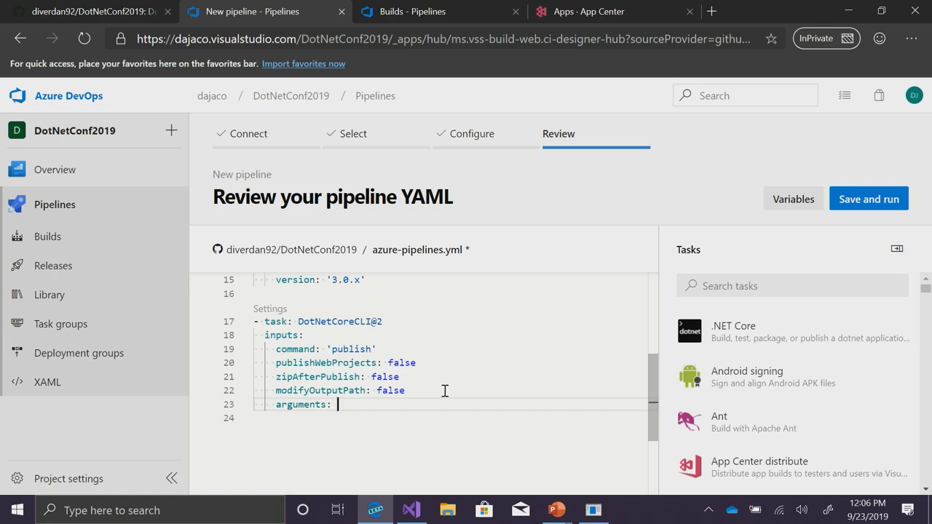
- Set the publish arguments to --output $(Build.ArtifactStagingDirectory)
type("--output")
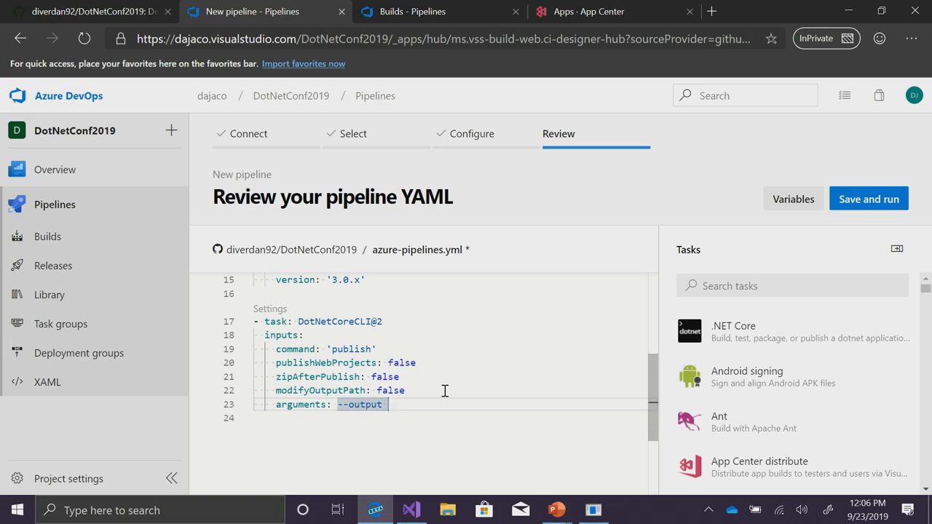
type("$(Build.")
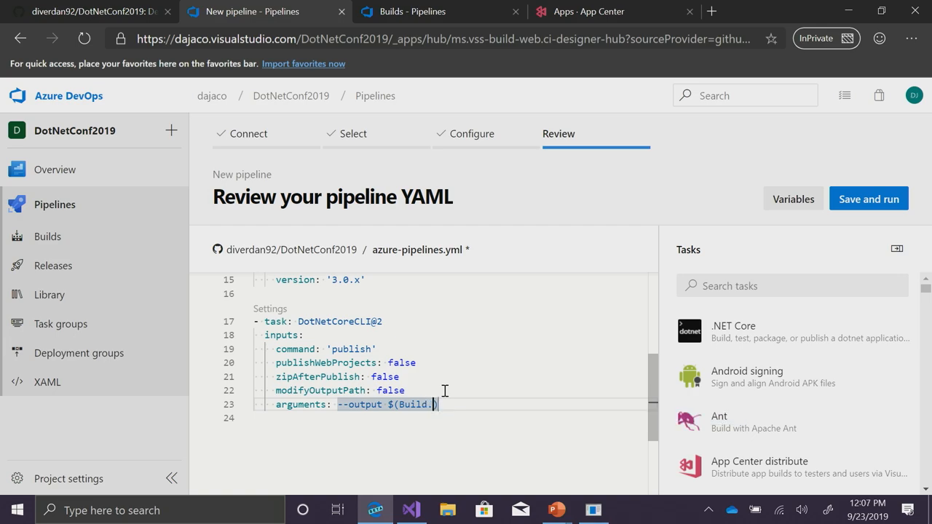
type("ArtifactStaging")
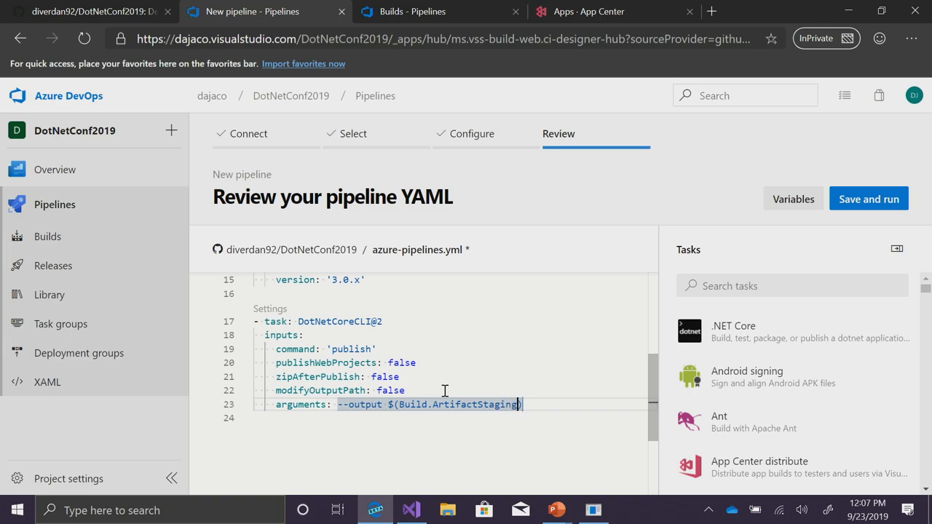
type("Directory")
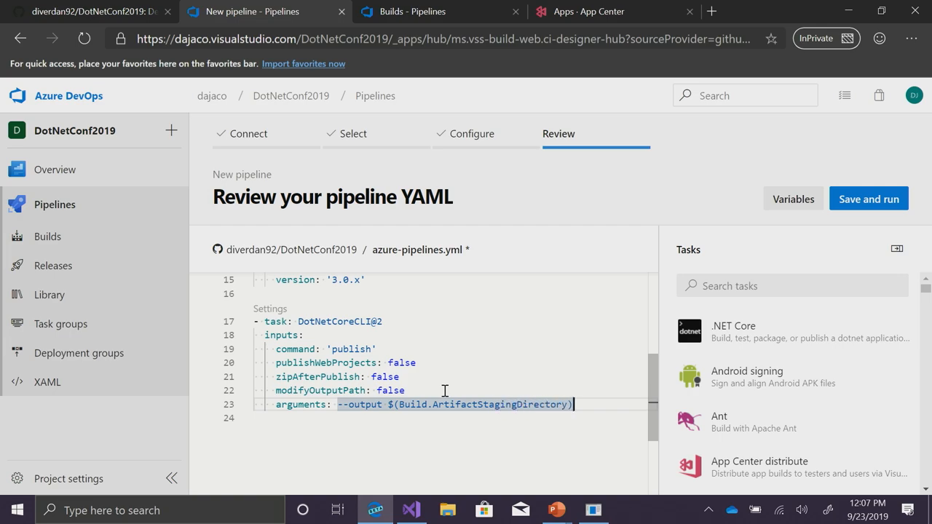
key("Enter")
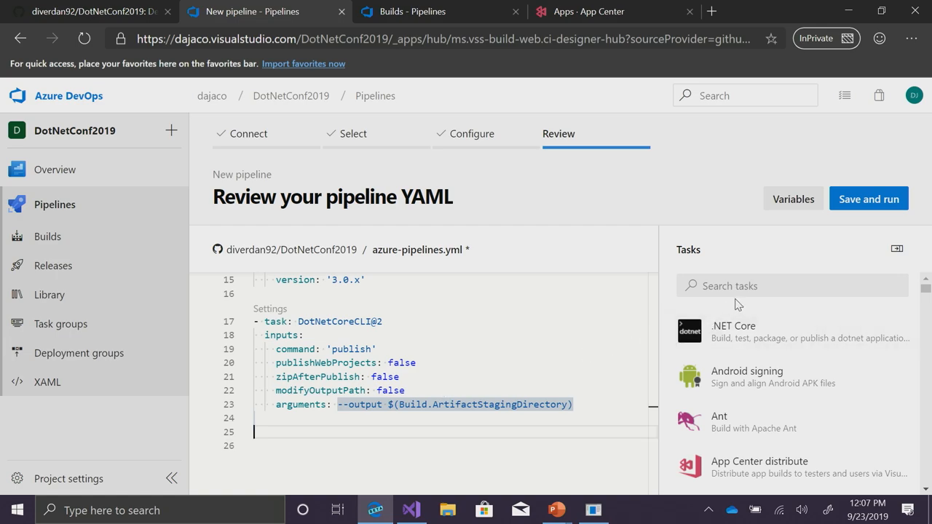
- Add a Publish pipeline artifact step publishing $(Build.ArtifactStagingDirectory) as artifact Calculator
left_click(792, 285)
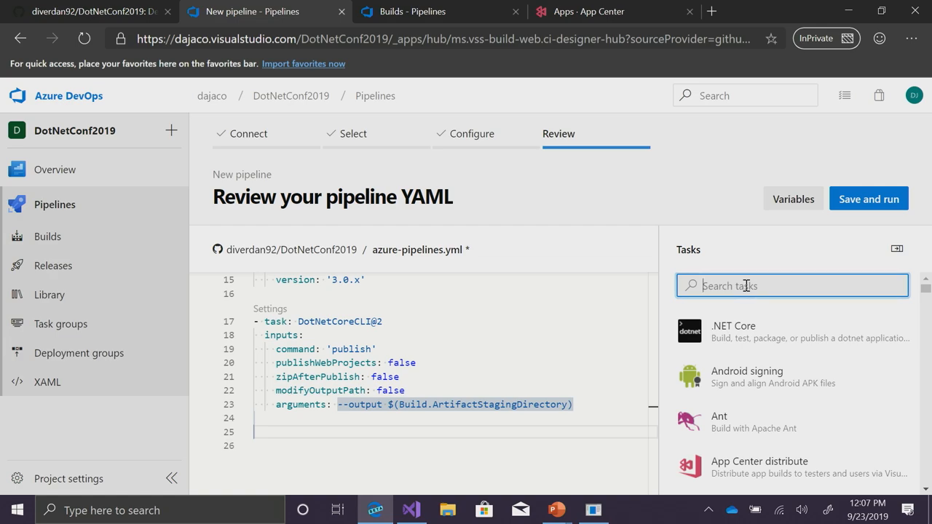
type("publish")
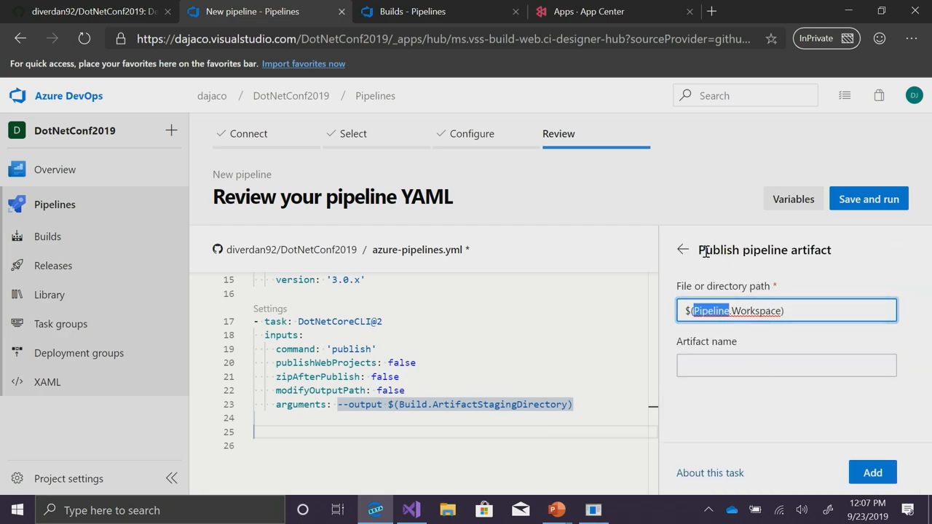
mouse_move(771, 313)
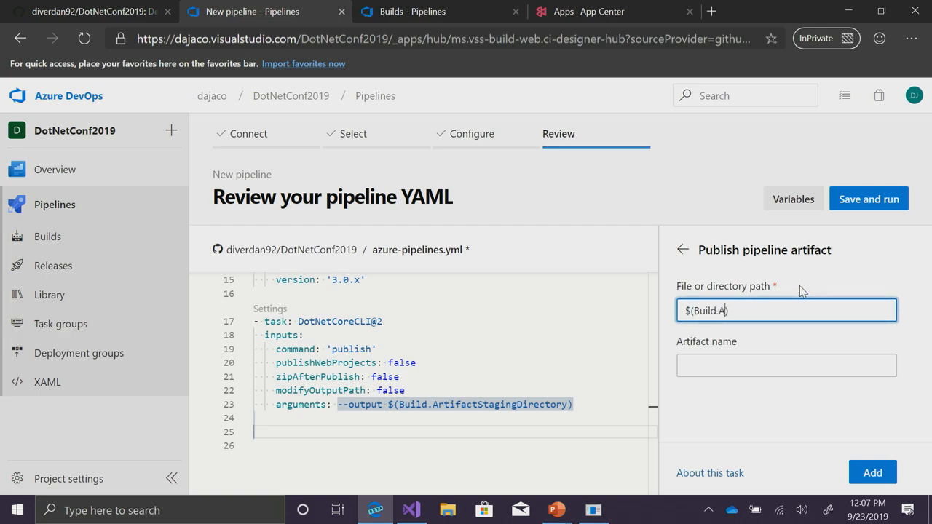
type("rtifactStagingDirectory")
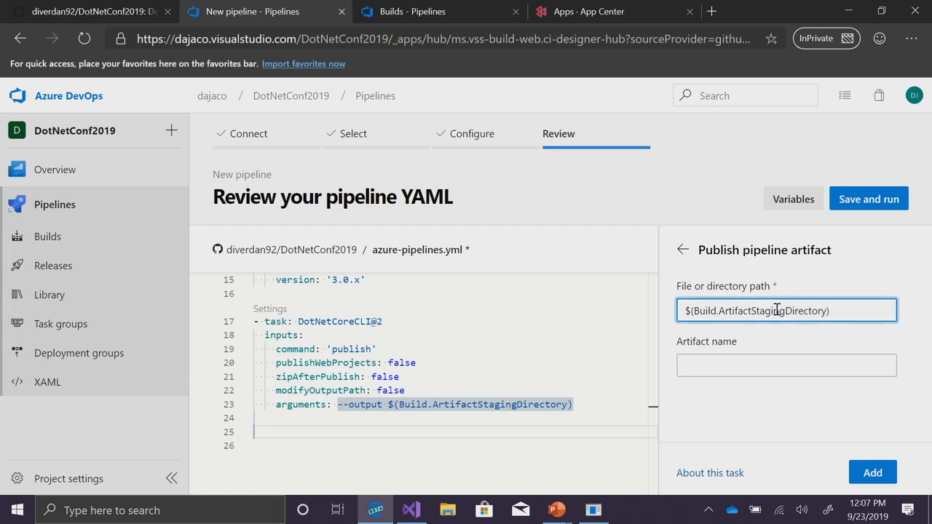
type("Calculator")
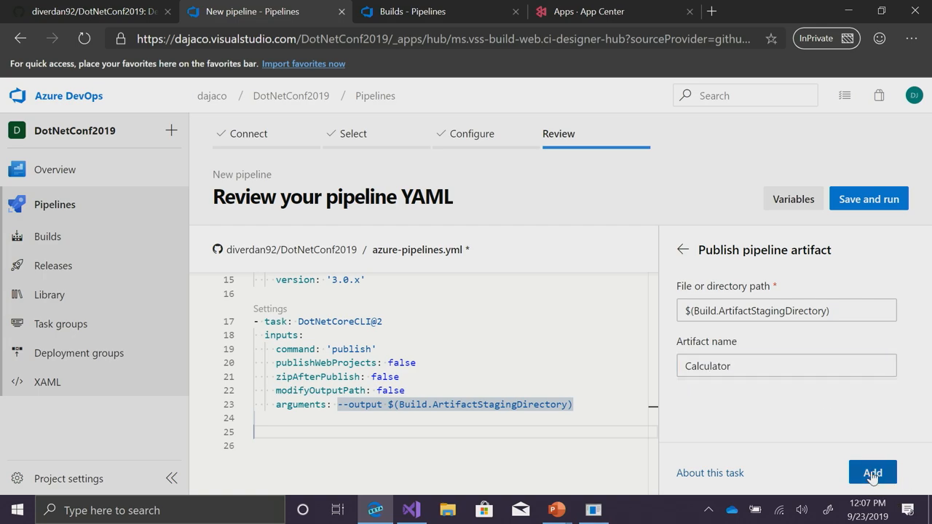
left_click(872, 472)
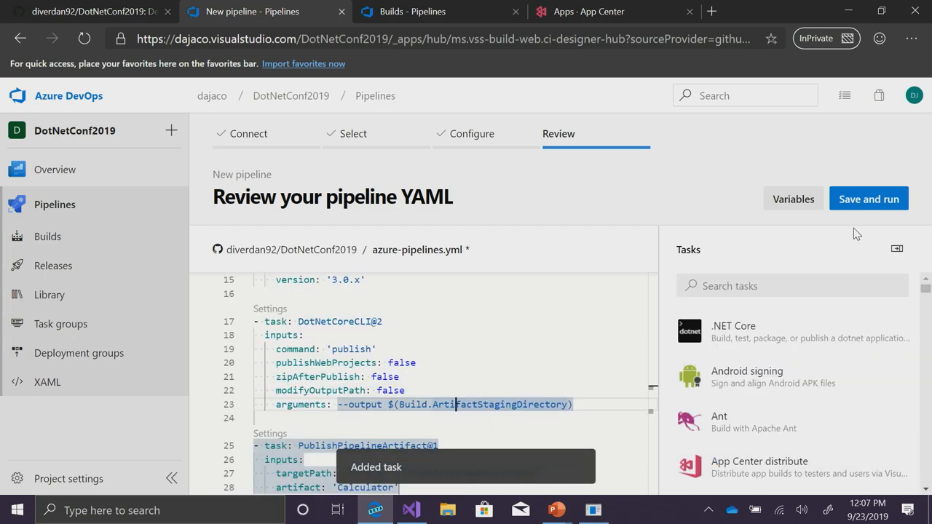
- Save and run the pipeline, confirm azure-pipelines.yml committed on GitHub, and view build #20190923.1
left_click(867, 198)
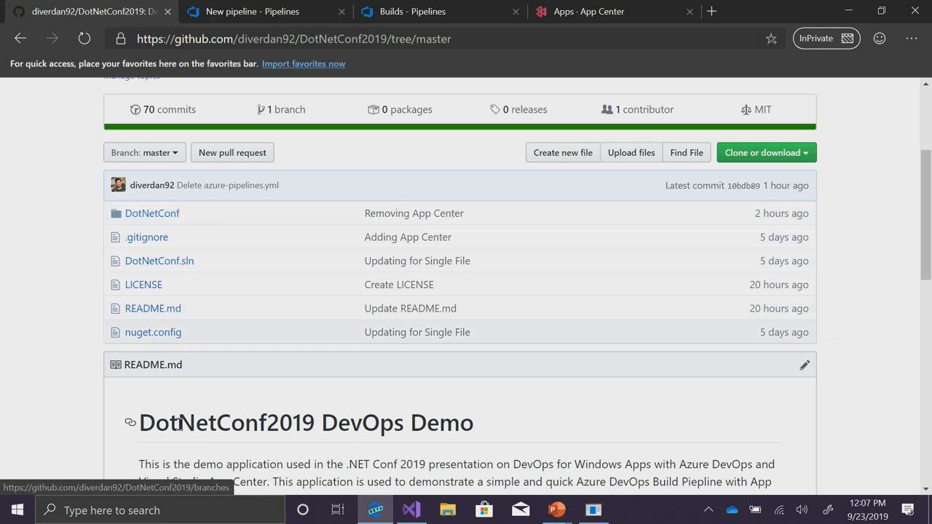
mouse_move(211, 393)
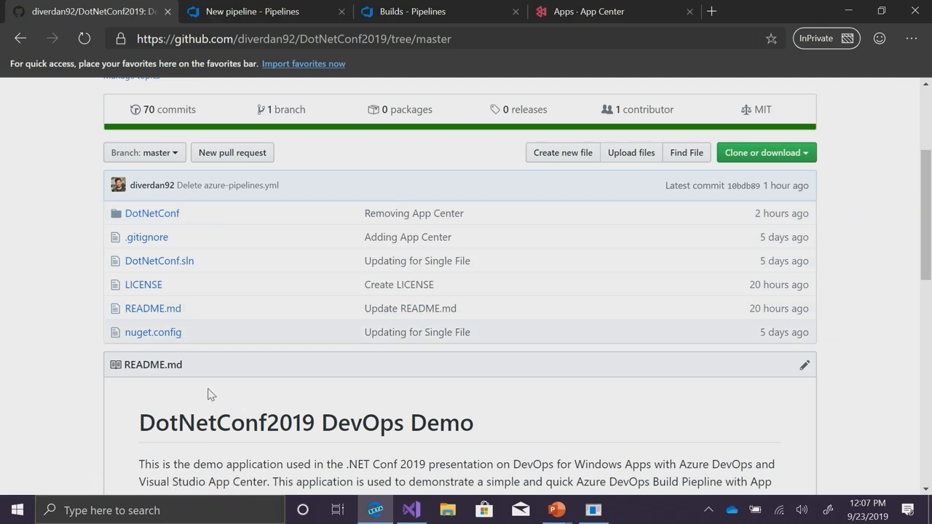
left_click(253, 12)
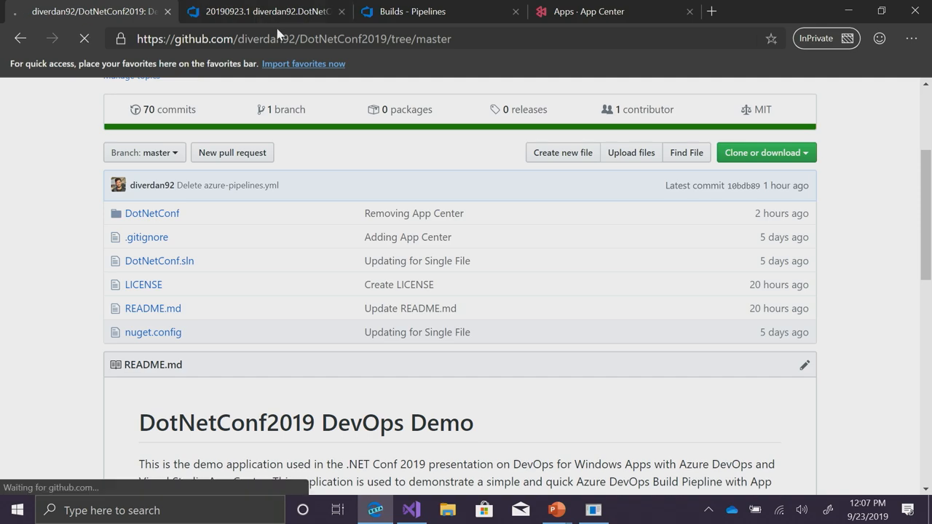
left_click(85, 38)
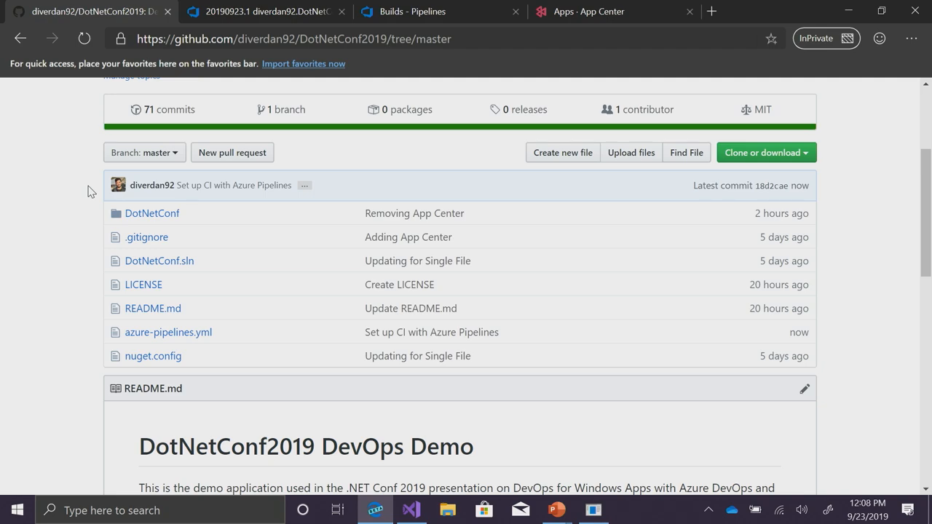
mouse_move(191, 349)
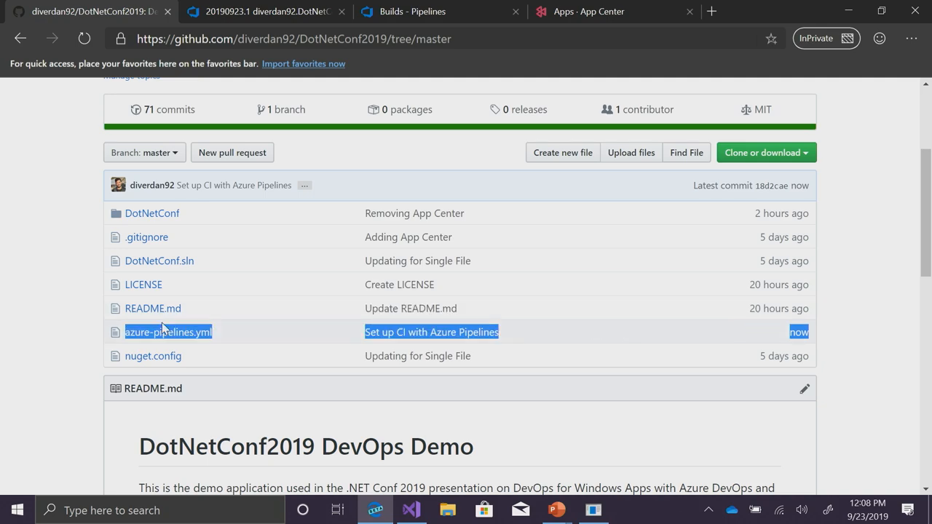
left_click(262, 12)
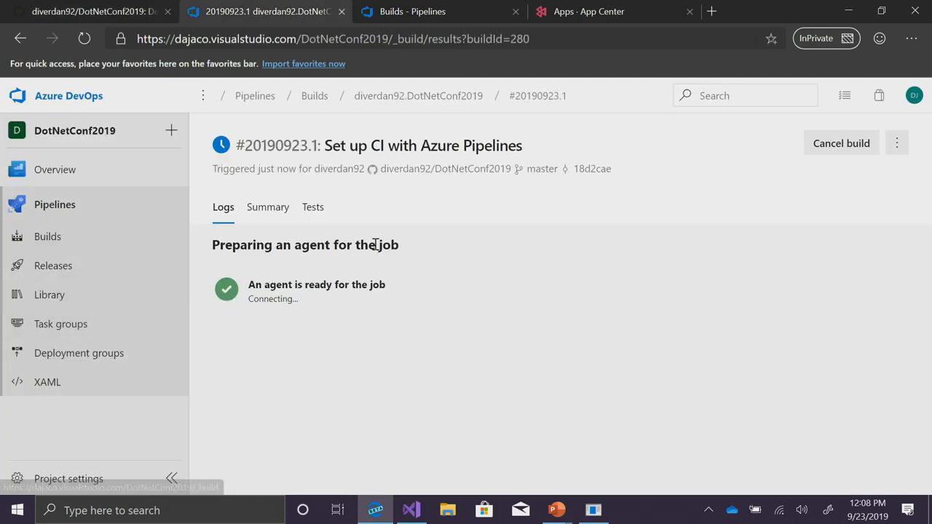
mouse_move(457, 463)
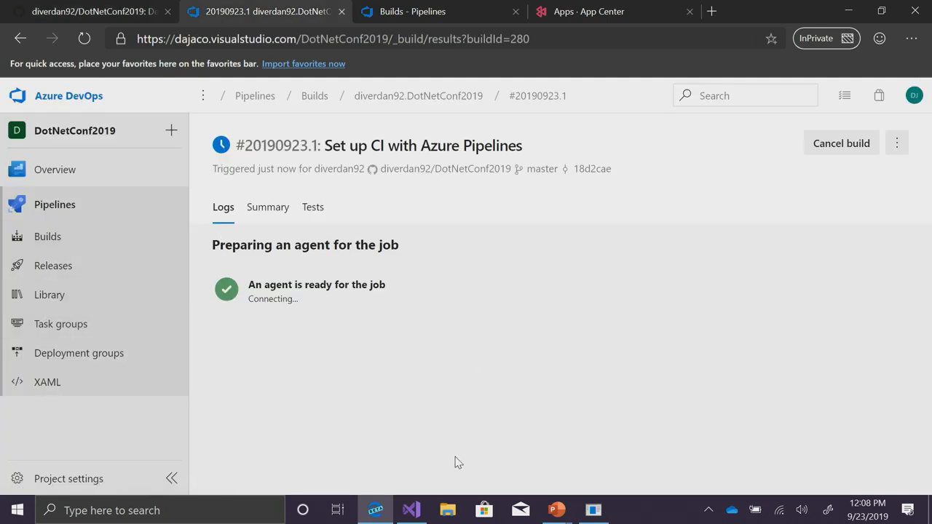
- Open DotNetConf.csproj from Solution Explorer to review its netcoreapp3.0 publish settings
left_click(411, 510)
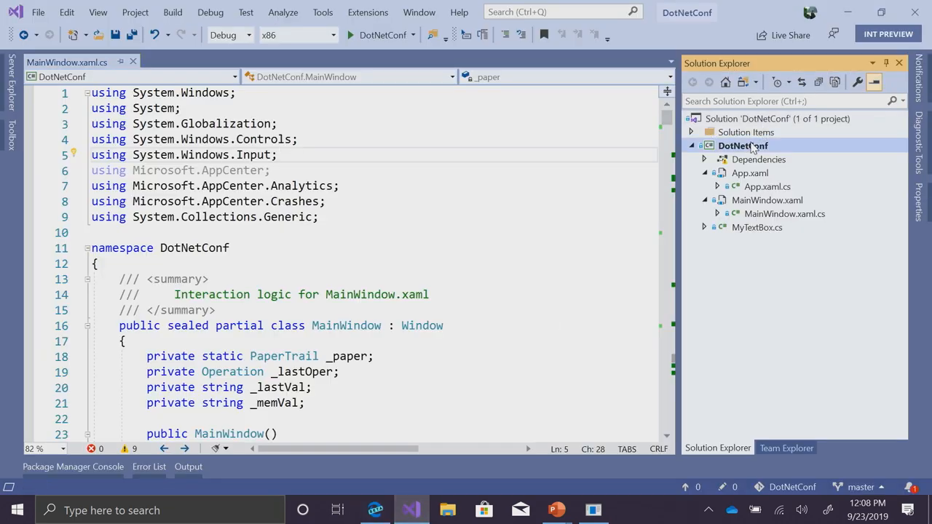
double_click(742, 146)
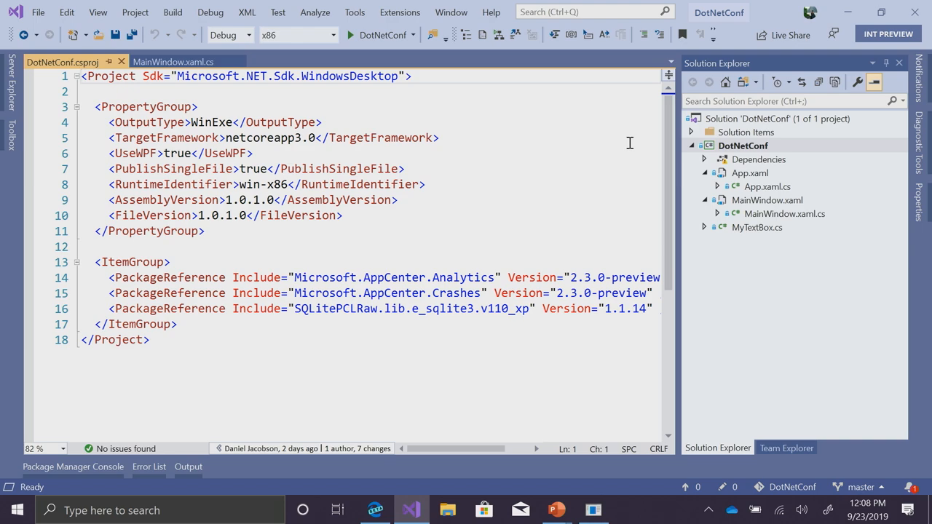
mouse_move(340, 233)
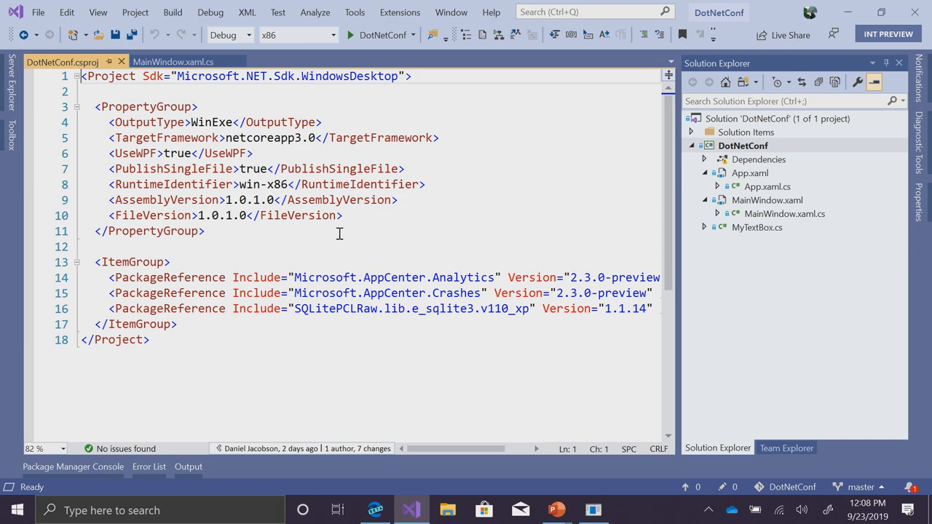
mouse_move(338, 242)
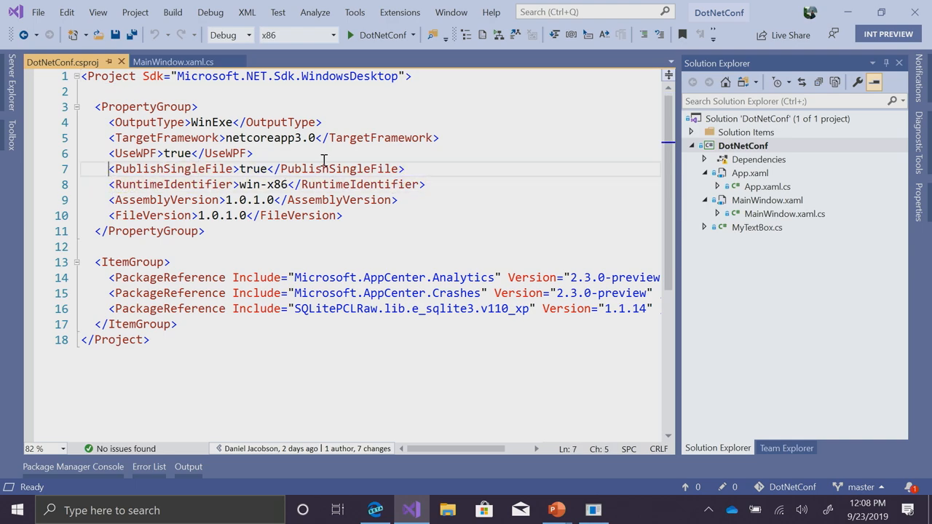
mouse_move(483, 148)
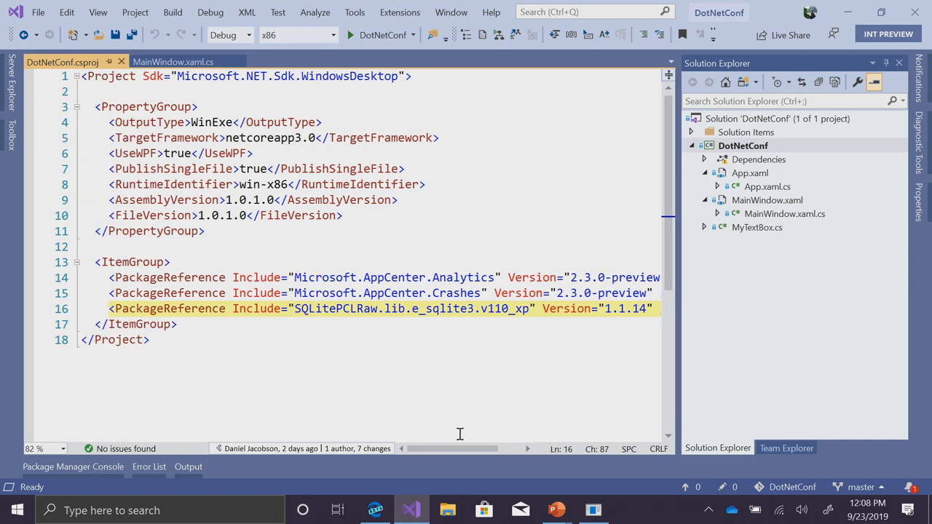
mouse_move(468, 248)
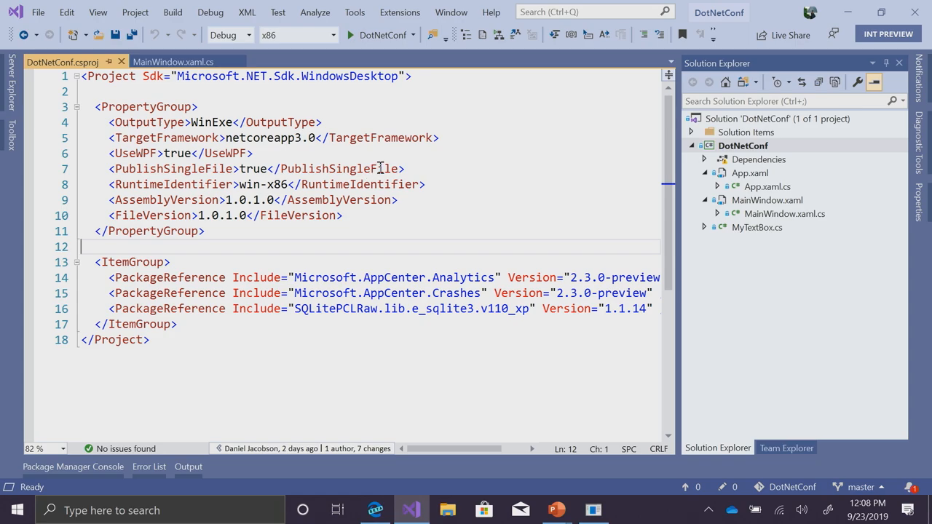
- Return to build #20190923.1 logs showing UseDotNet succeeded and dotnet publish running
left_click(376, 510)
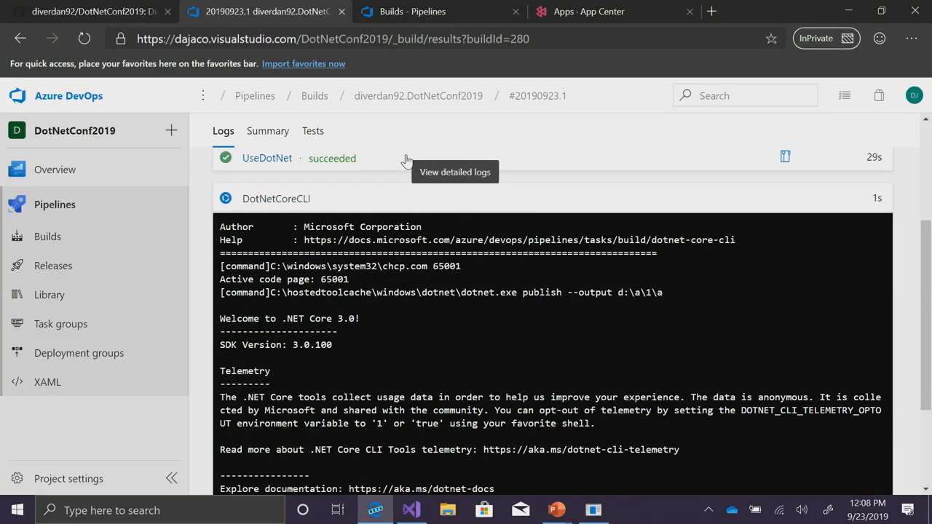
scroll("up", 3)
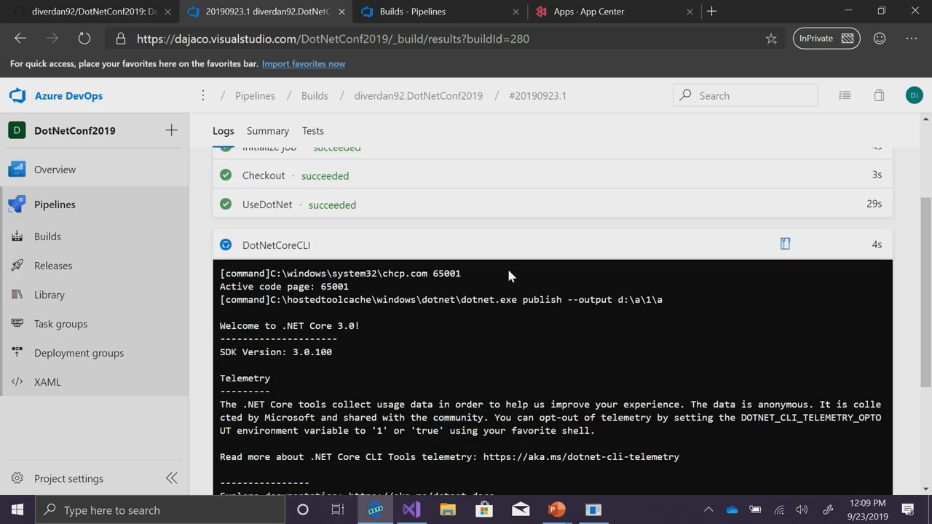
scroll("down", 3)
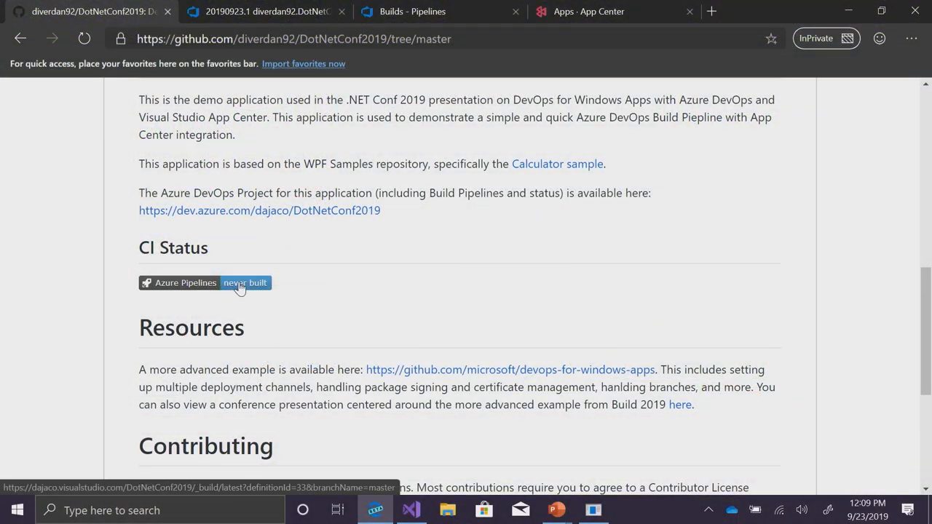
mouse_move(238, 291)
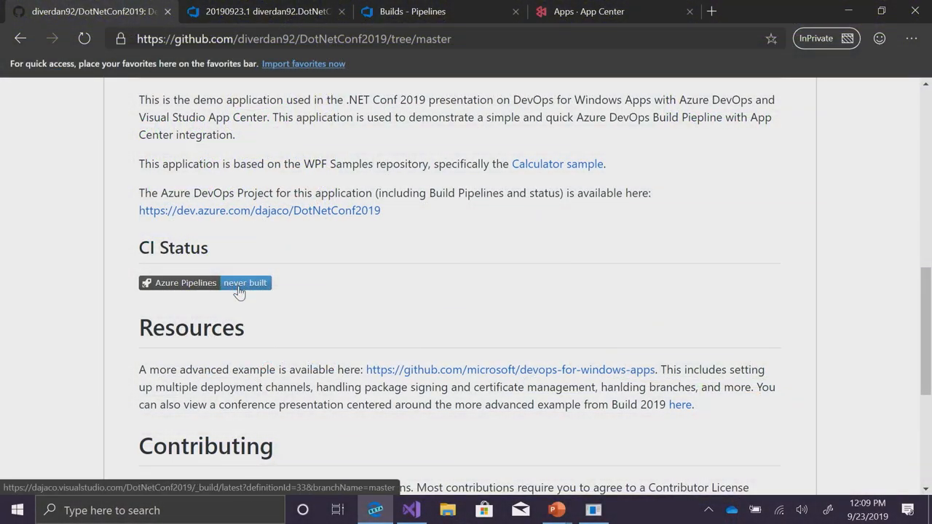
mouse_move(244, 294)
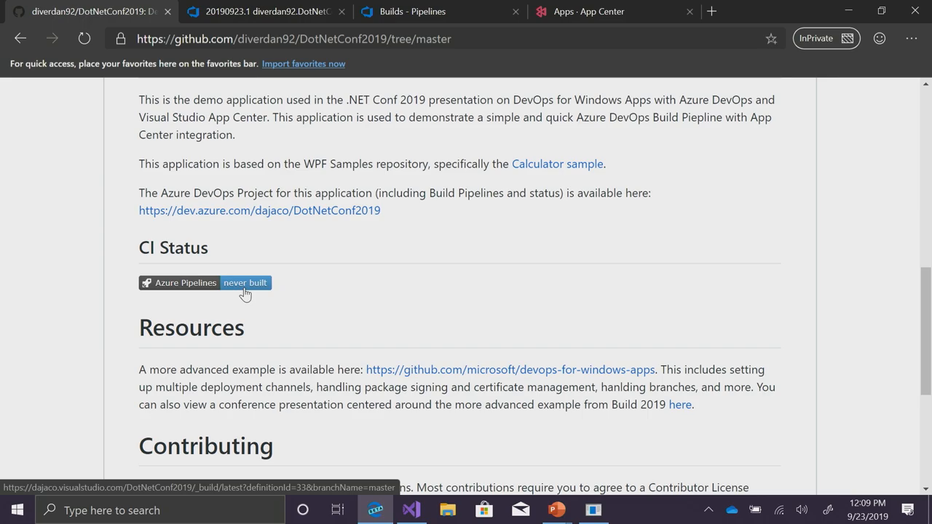